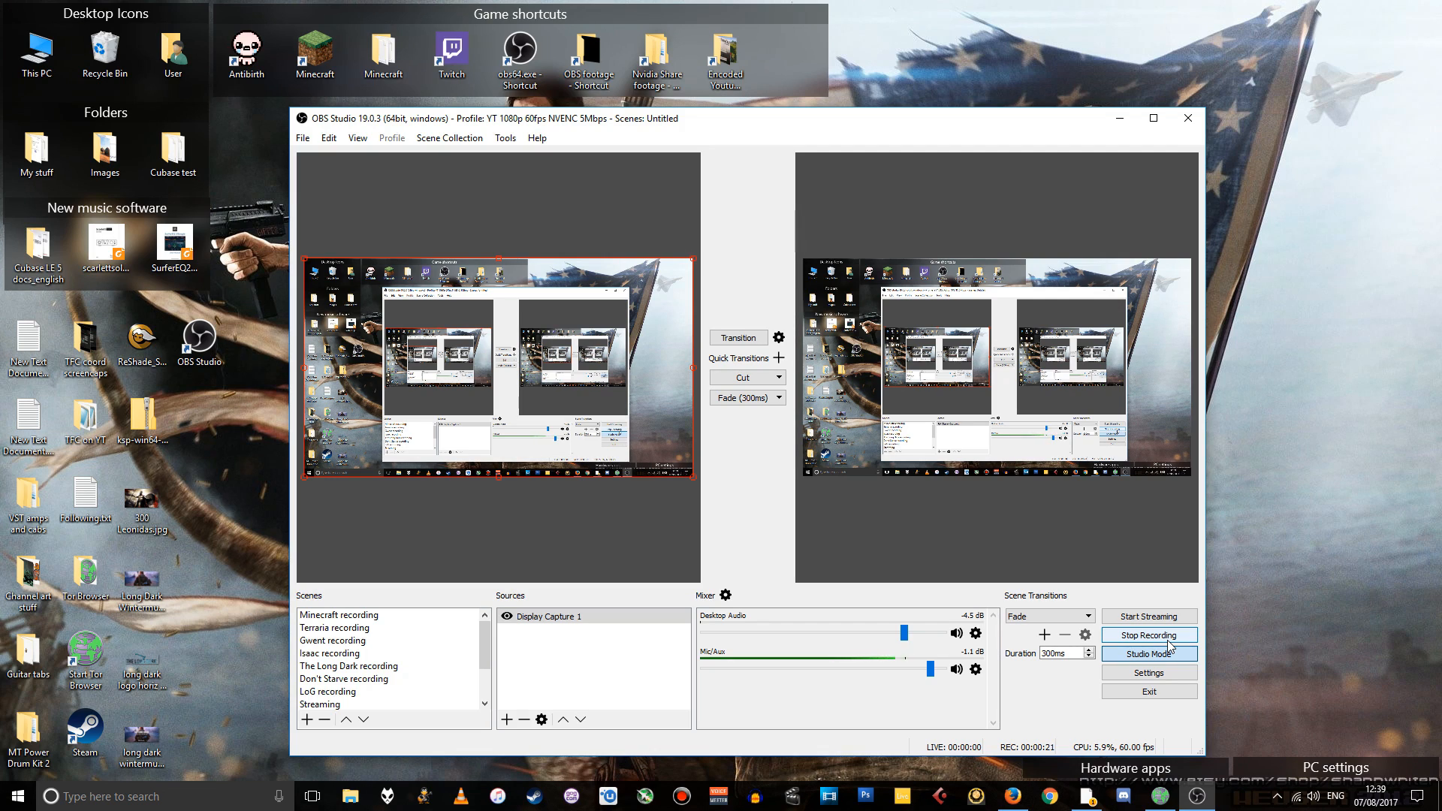
mouse_move(1148, 615)
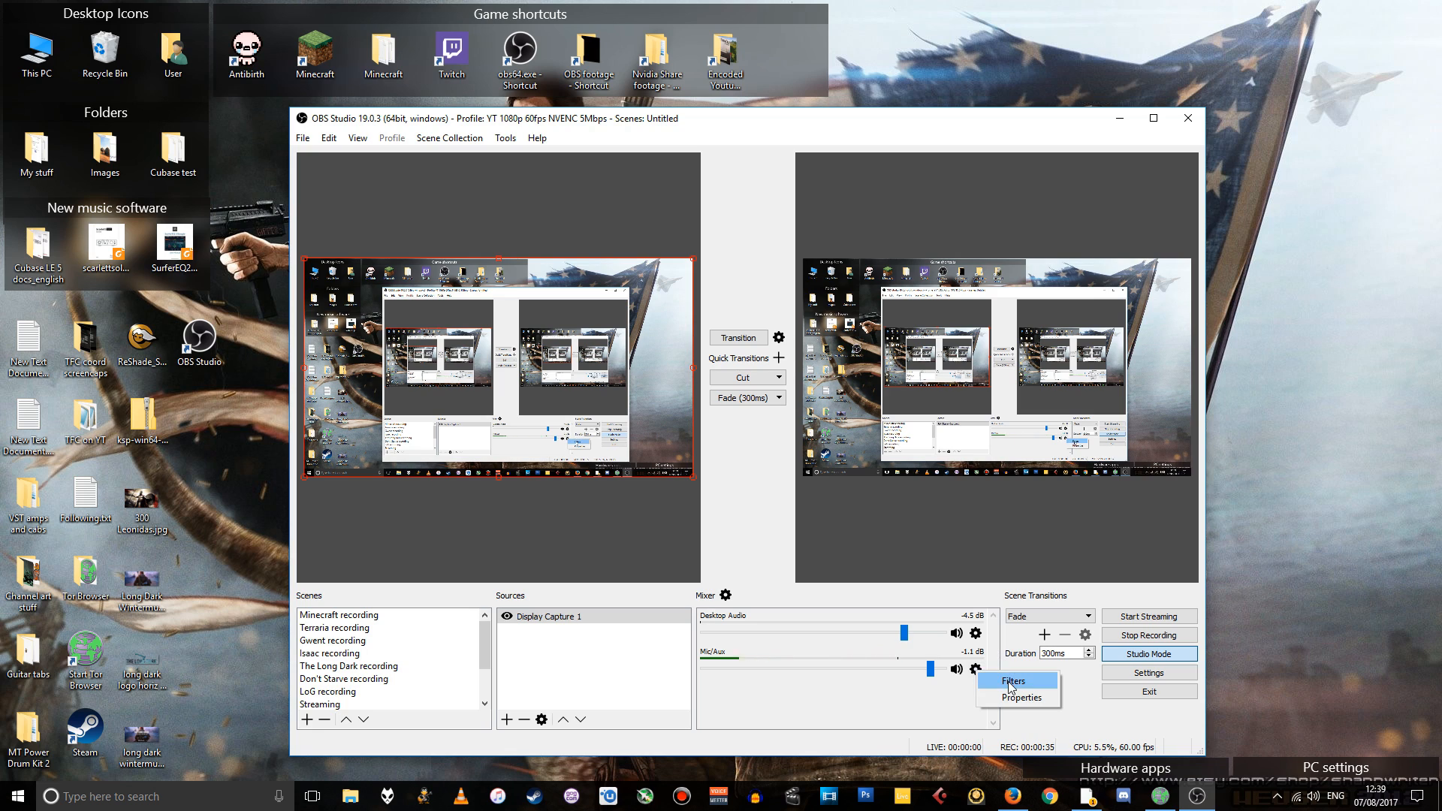
Step: Disable the Mic/Aux audio filters in the Filters window, then close it
left_click(1011, 681)
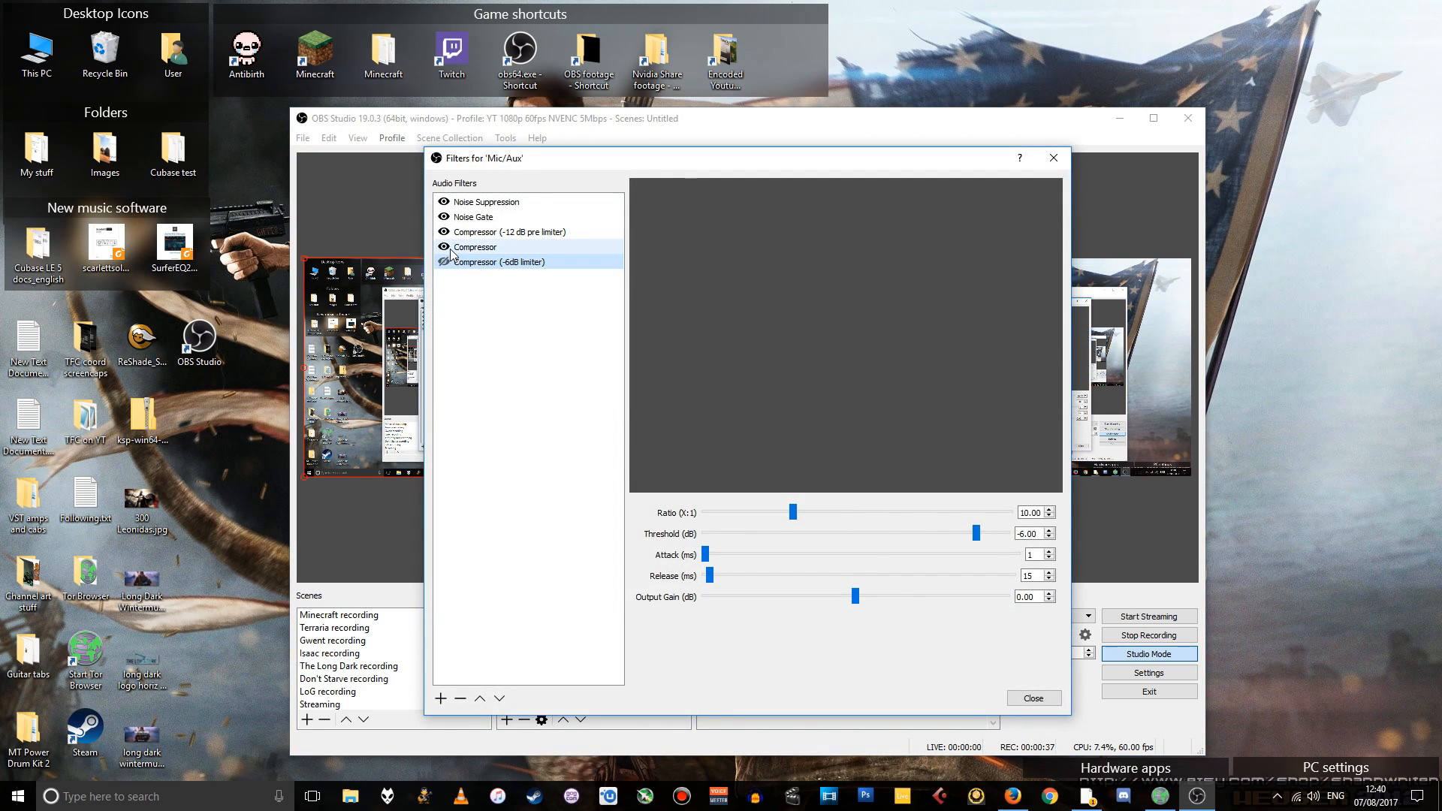
left_click(506, 232)
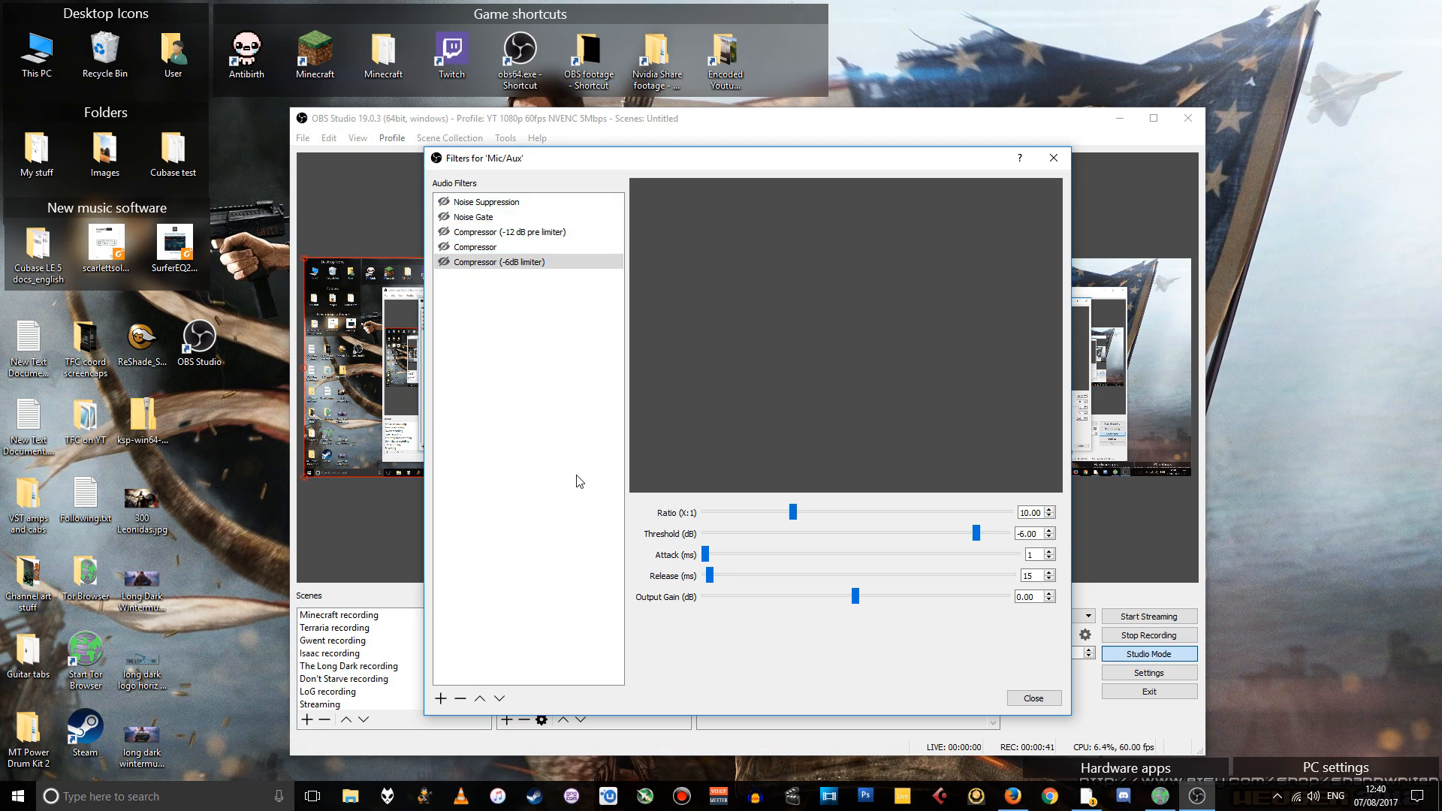
left_click(1148, 653)
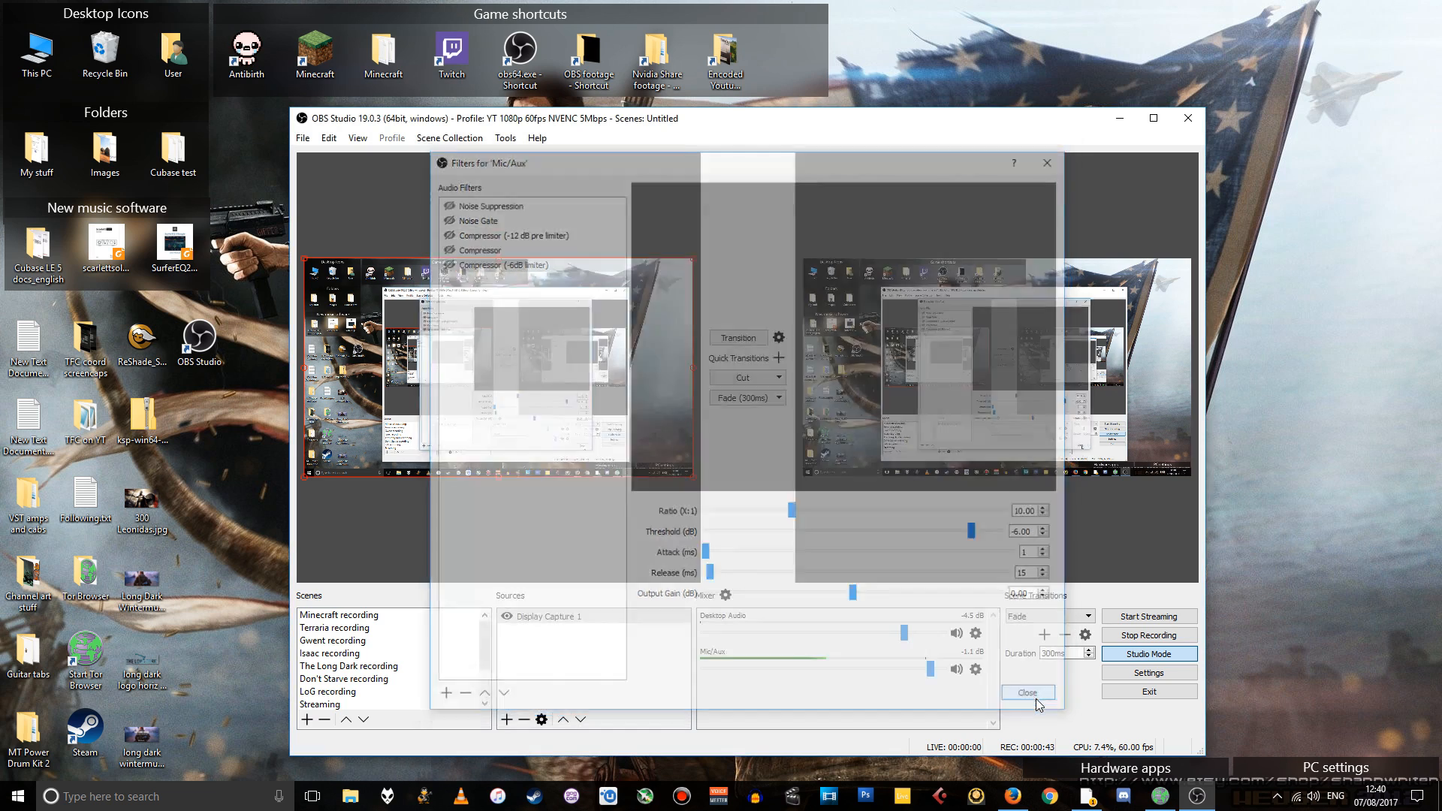
left_click(1027, 692)
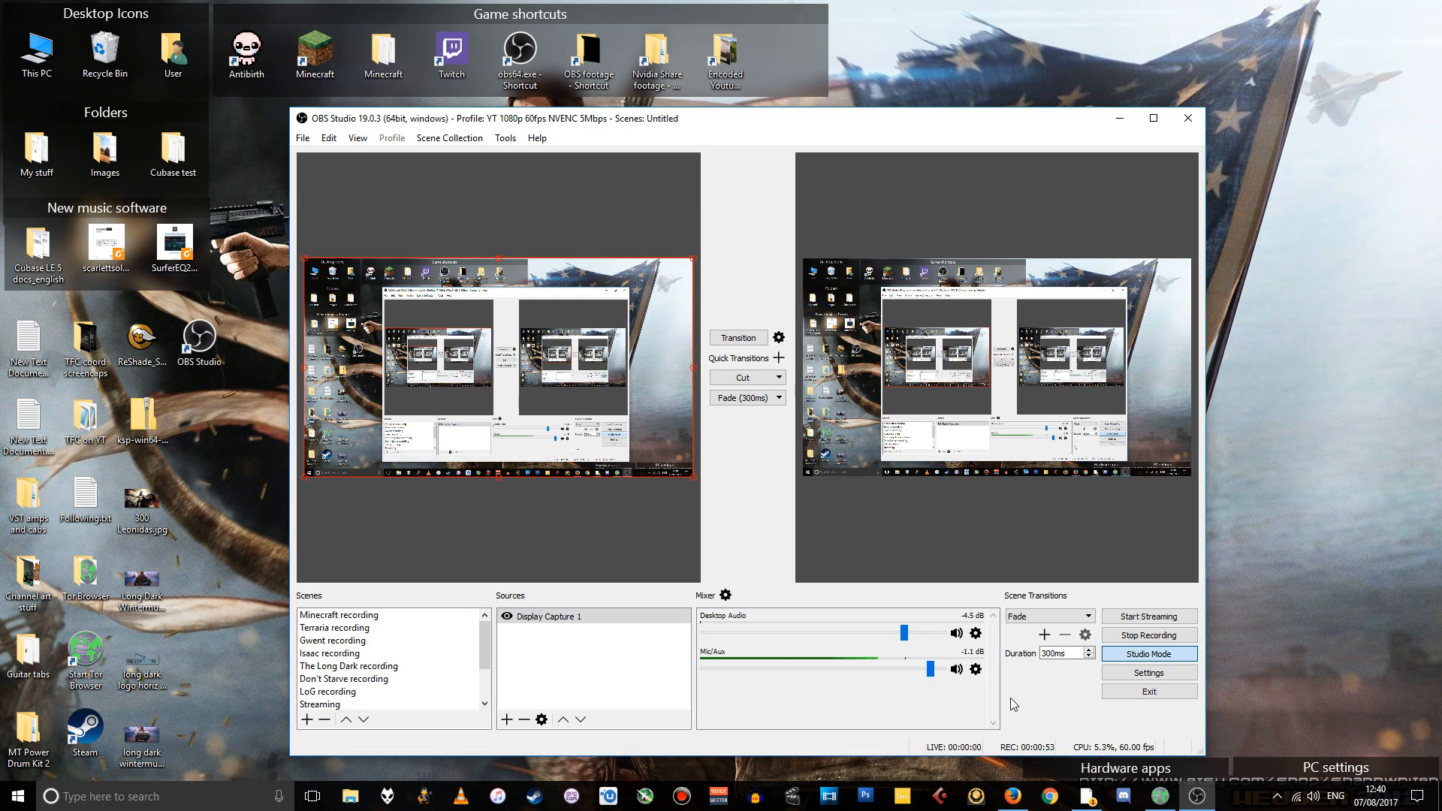
mouse_move(1009, 697)
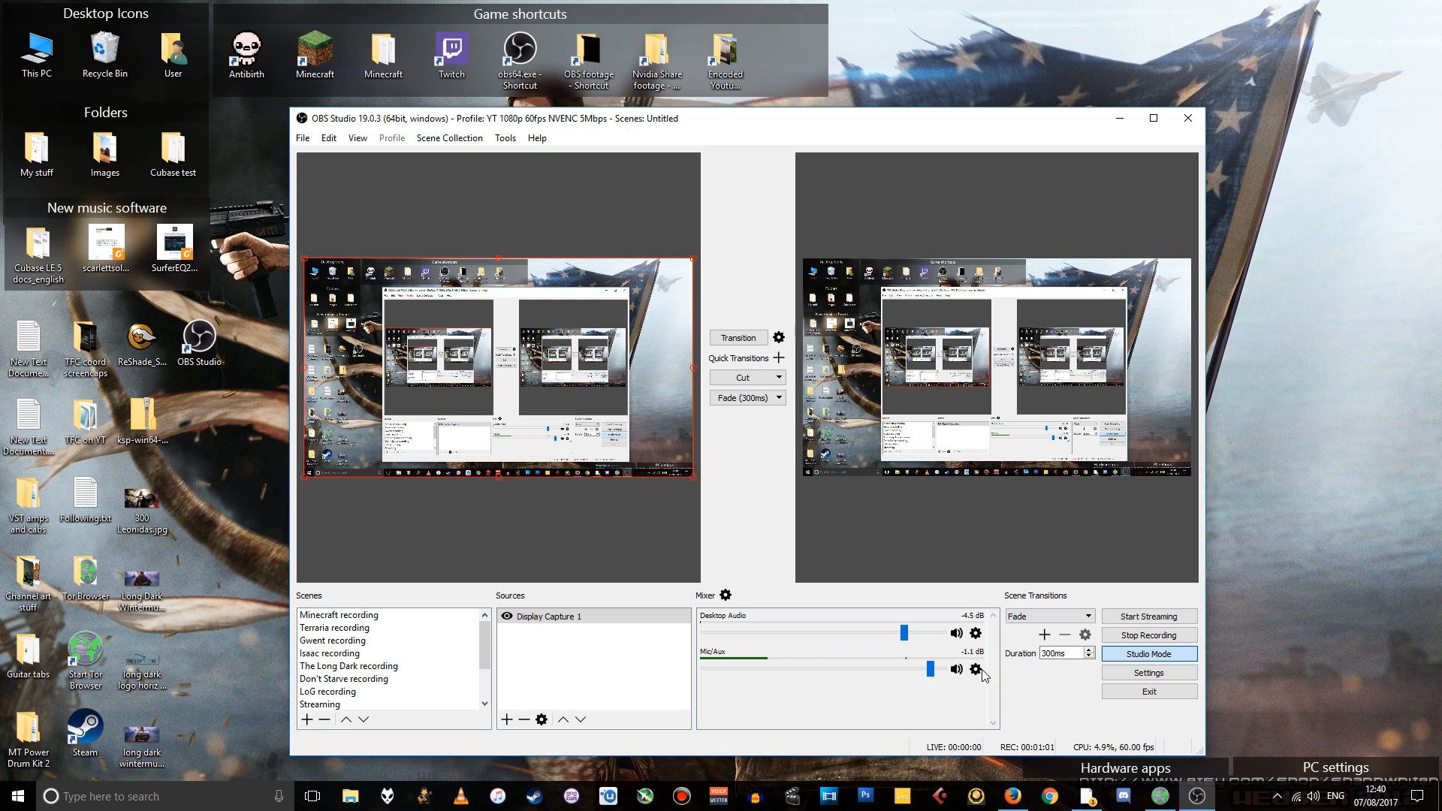
Step: Re-enable Noise Suppression, Noise Gate, Compressor (-12 dB pre limiter) and the main Compressor
left_click(976, 671)
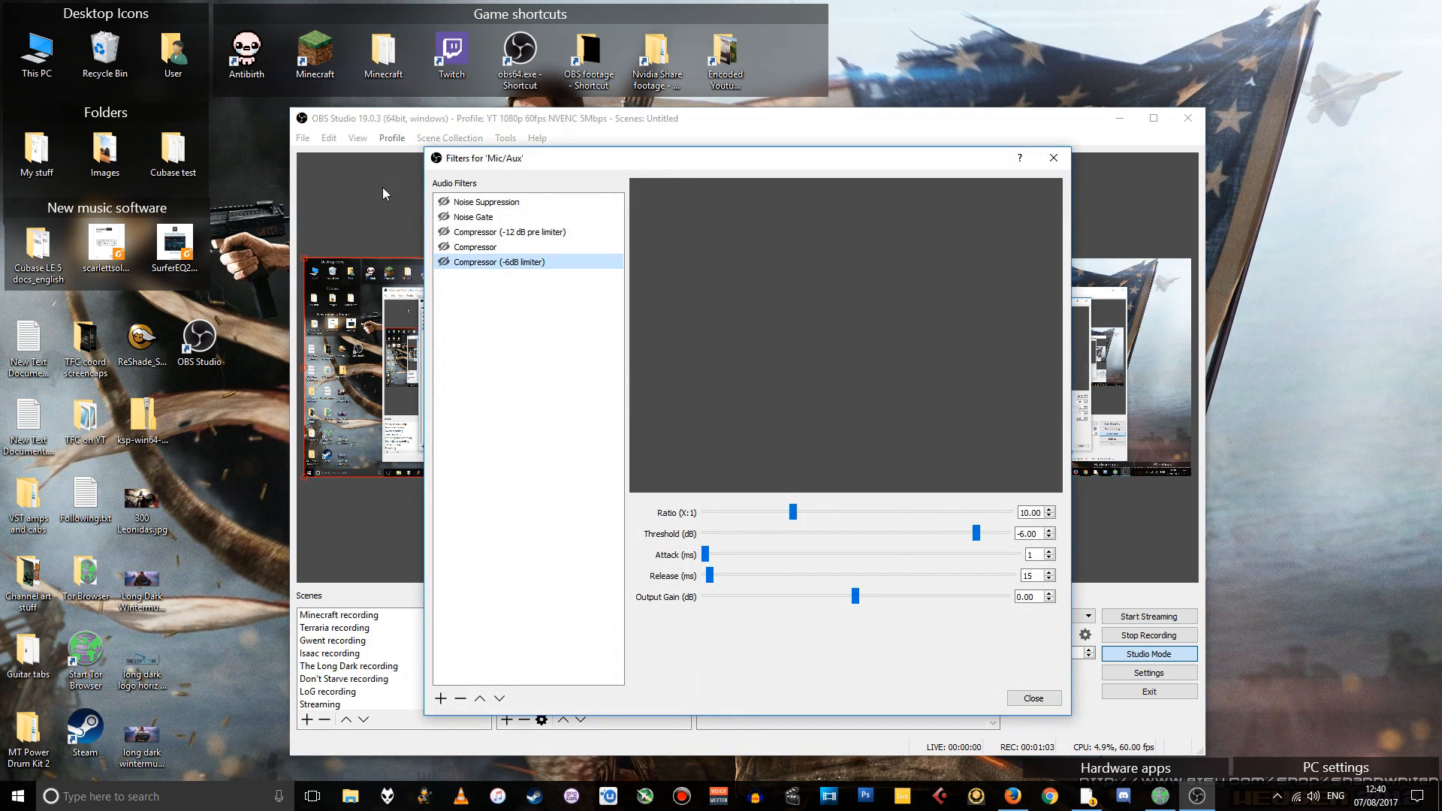
left_click(487, 201)
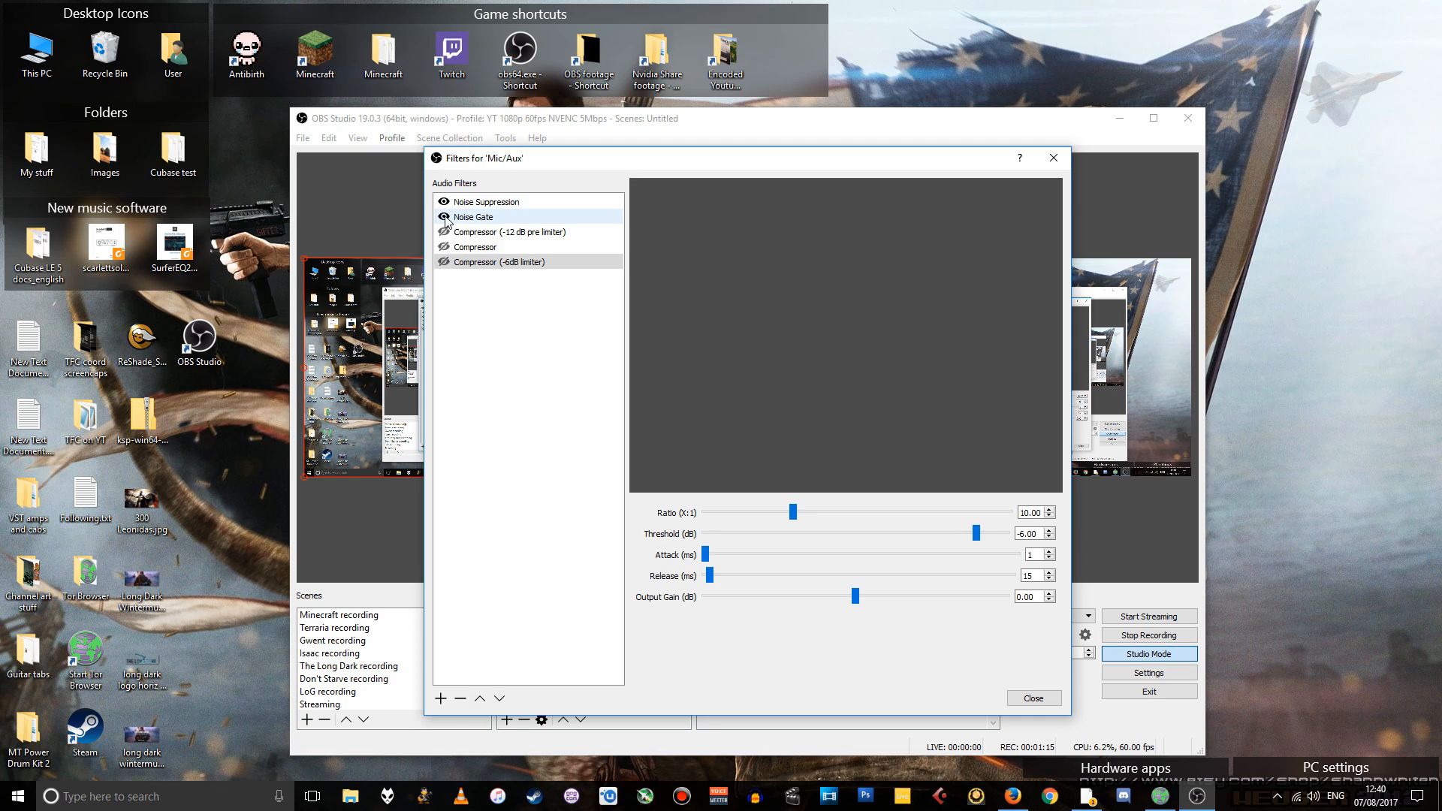
left_click(507, 232)
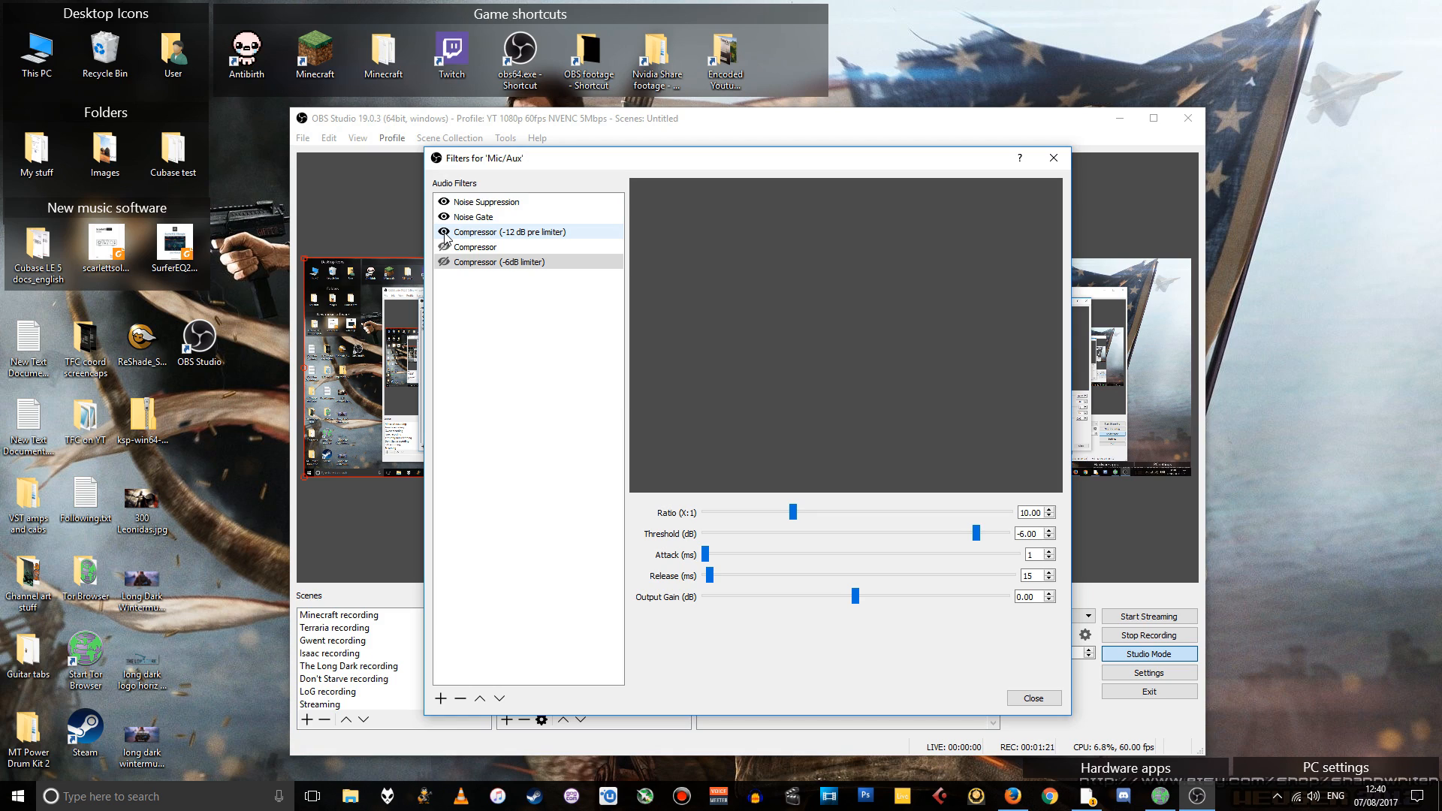
left_click(479, 246)
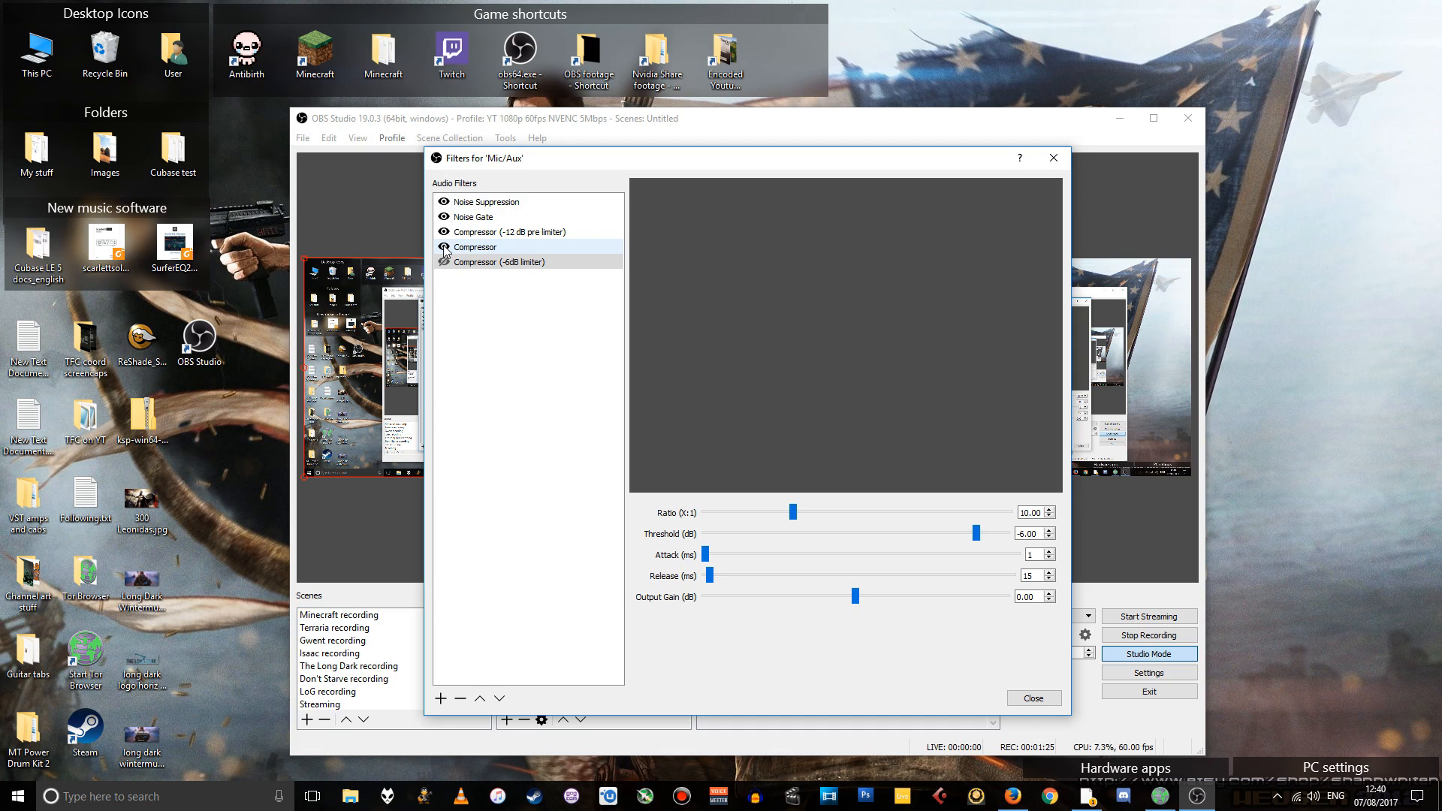
left_click(485, 201)
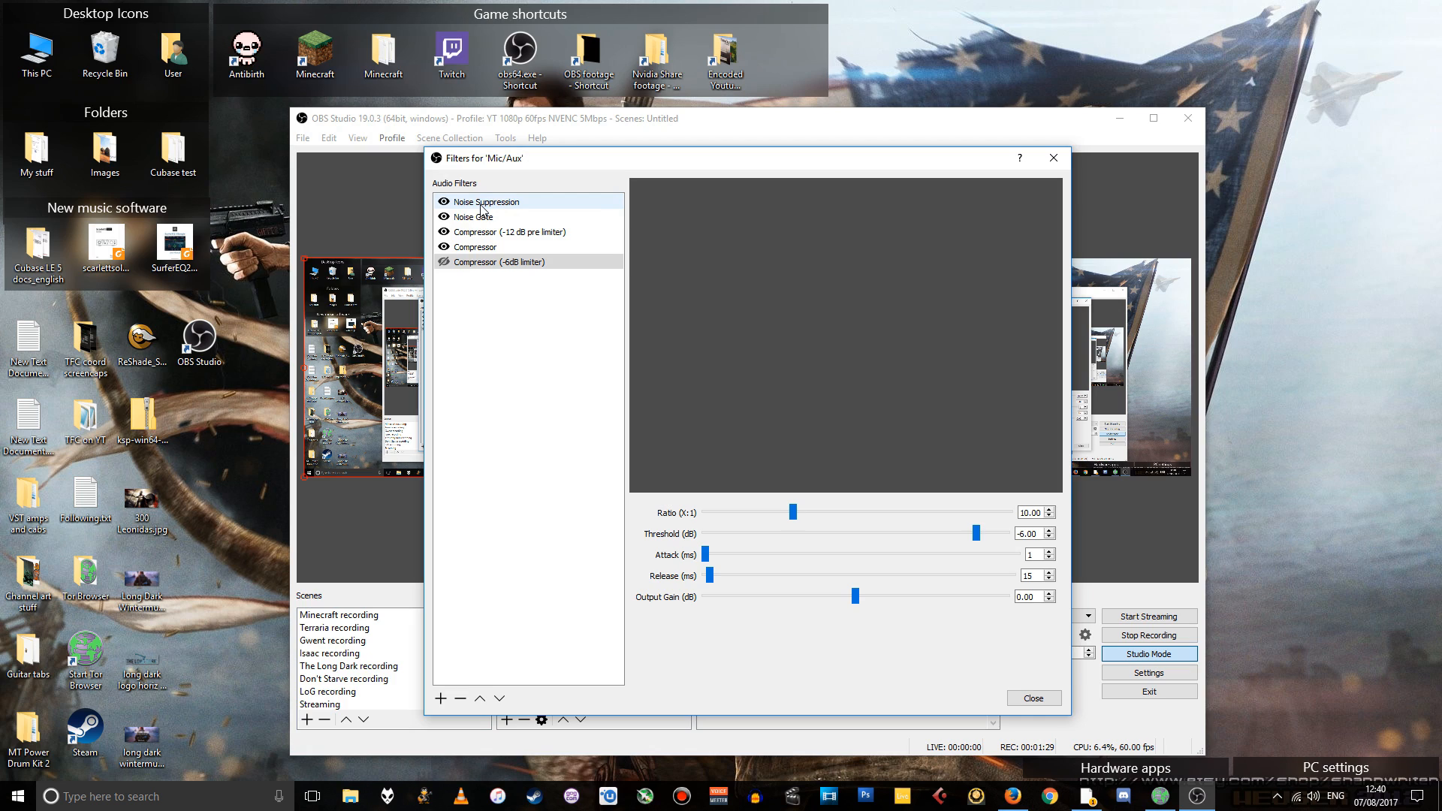
mouse_move(499, 210)
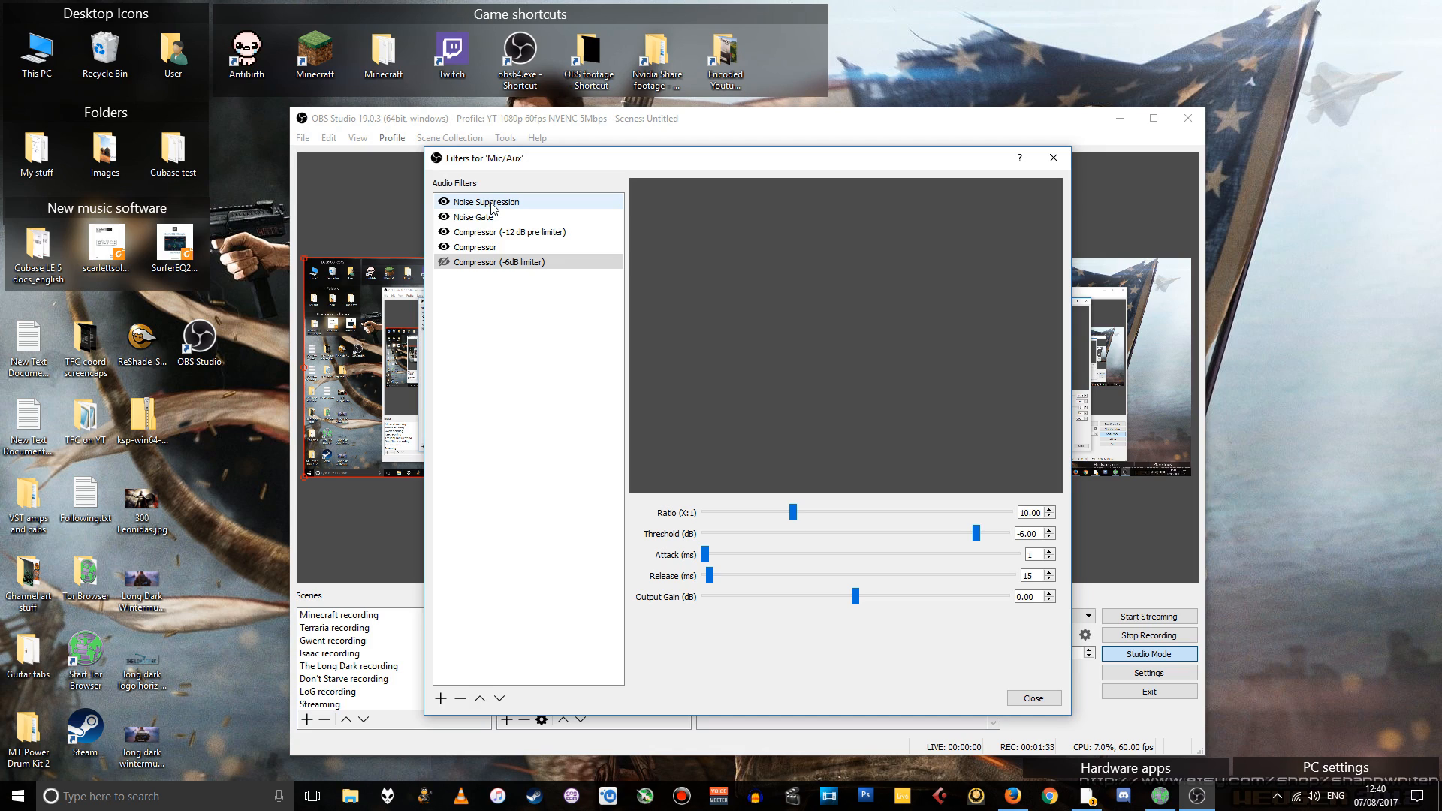
Step: View settings for Noise Suppression, Noise Gate, -12 dB pre-limiter Compressor, then main Compressor
left_click(486, 201)
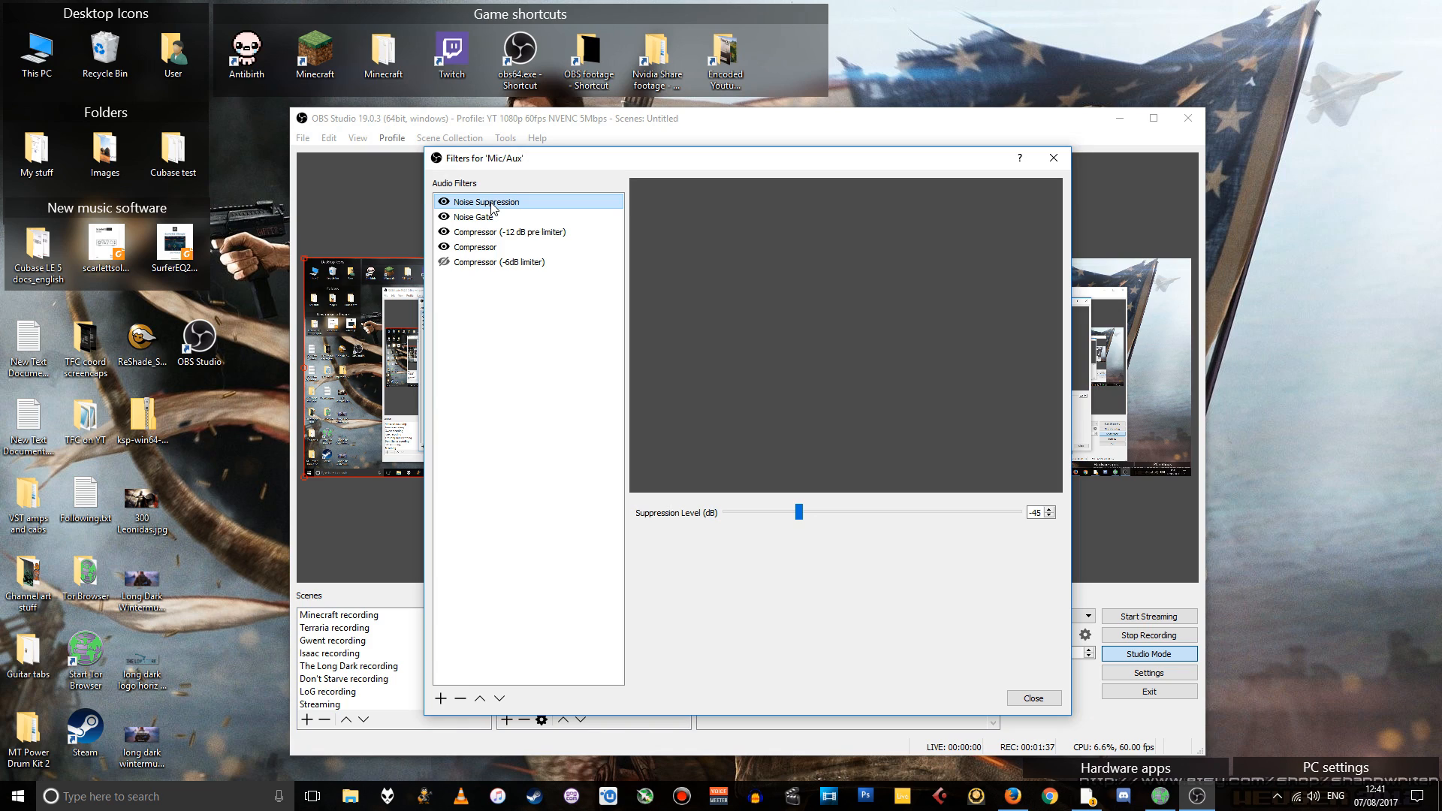
left_click(474, 216)
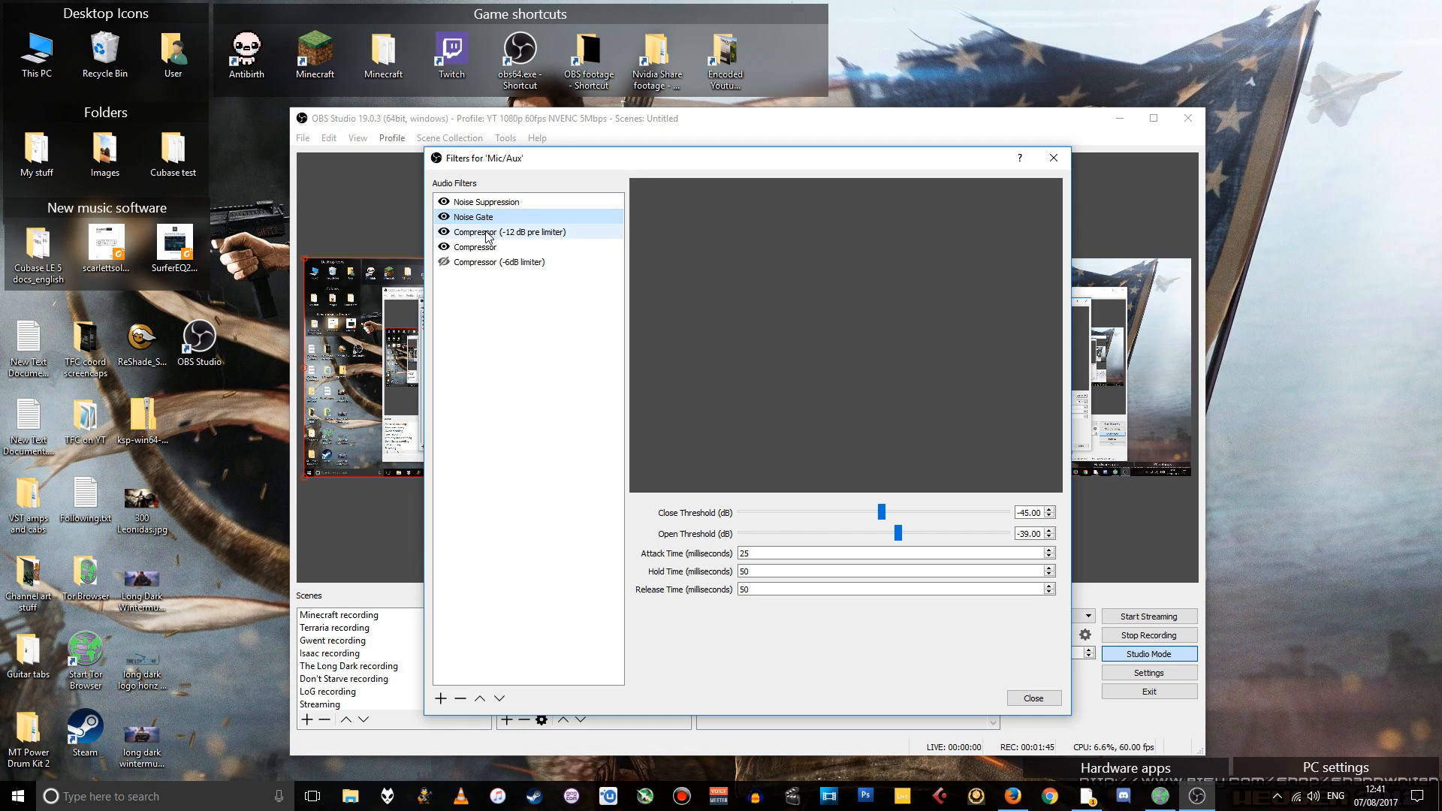
left_click(504, 231)
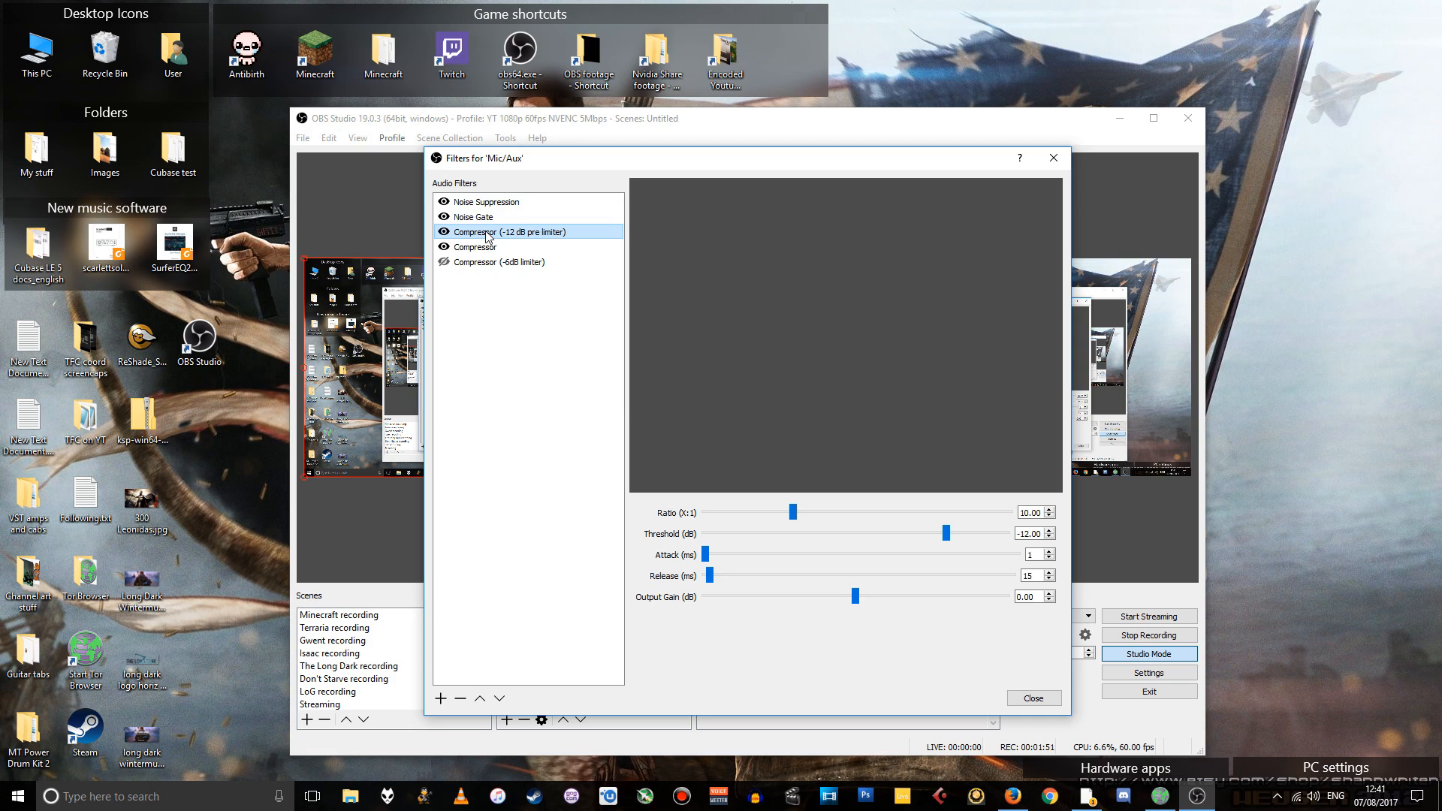
left_click(476, 246)
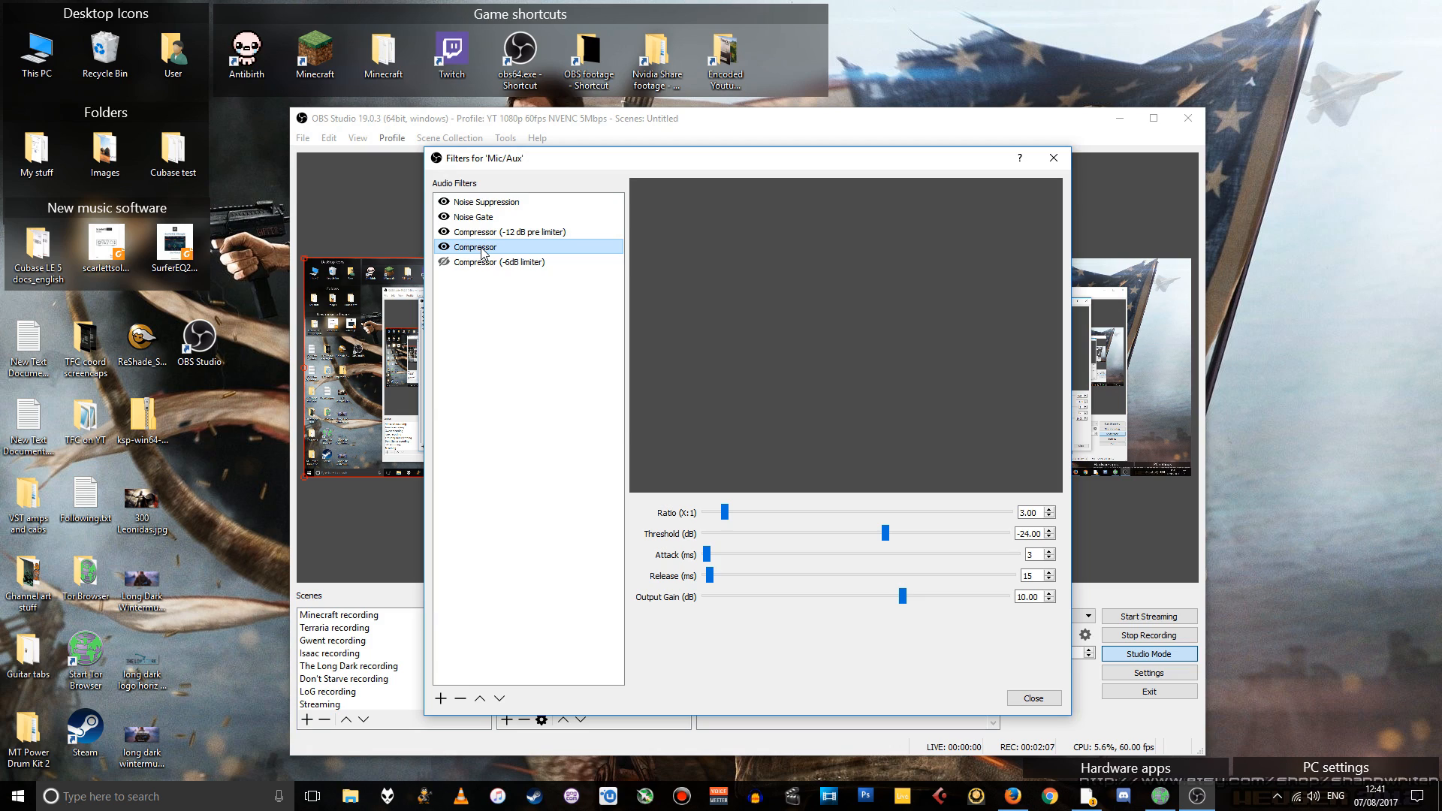
mouse_move(692, 495)
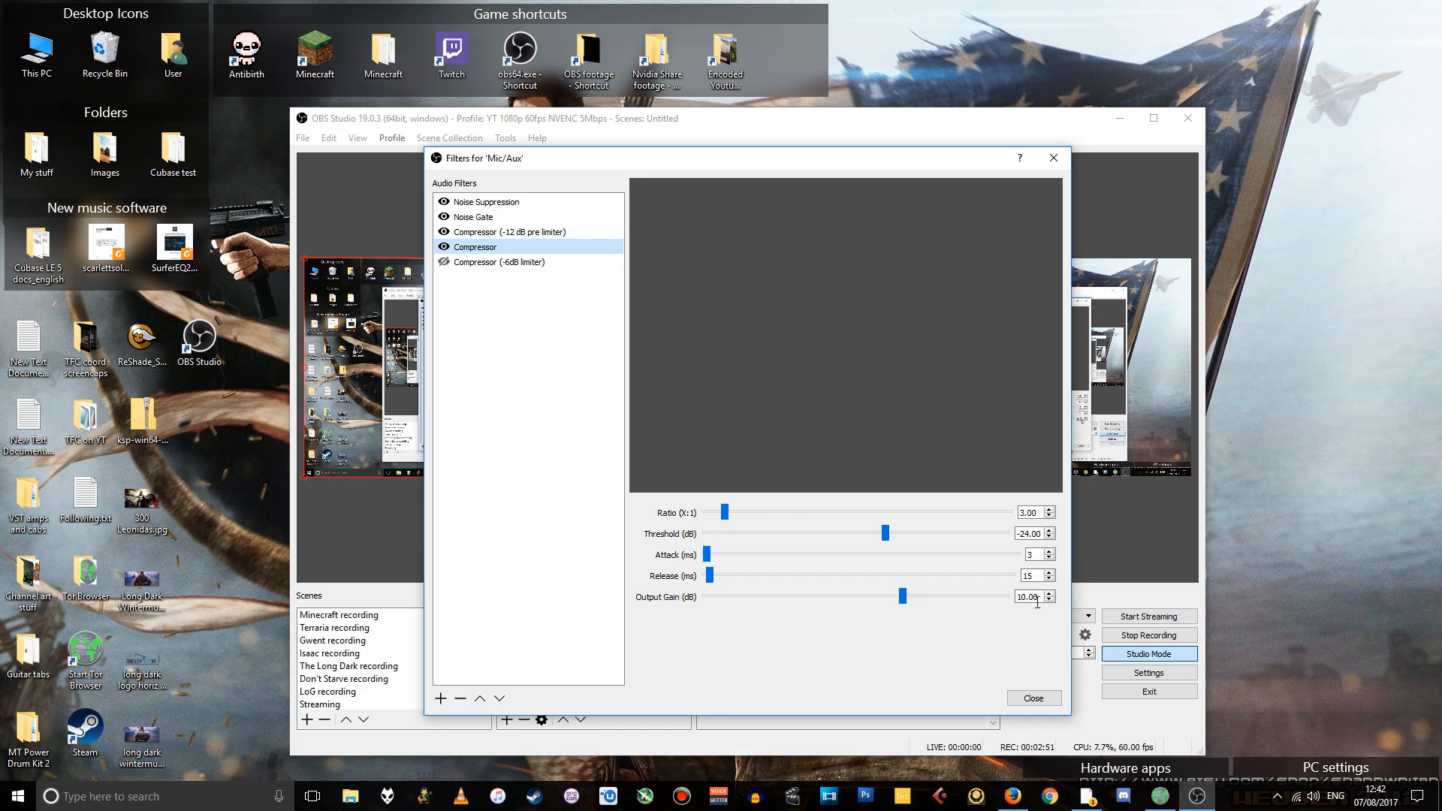
mouse_move(614, 295)
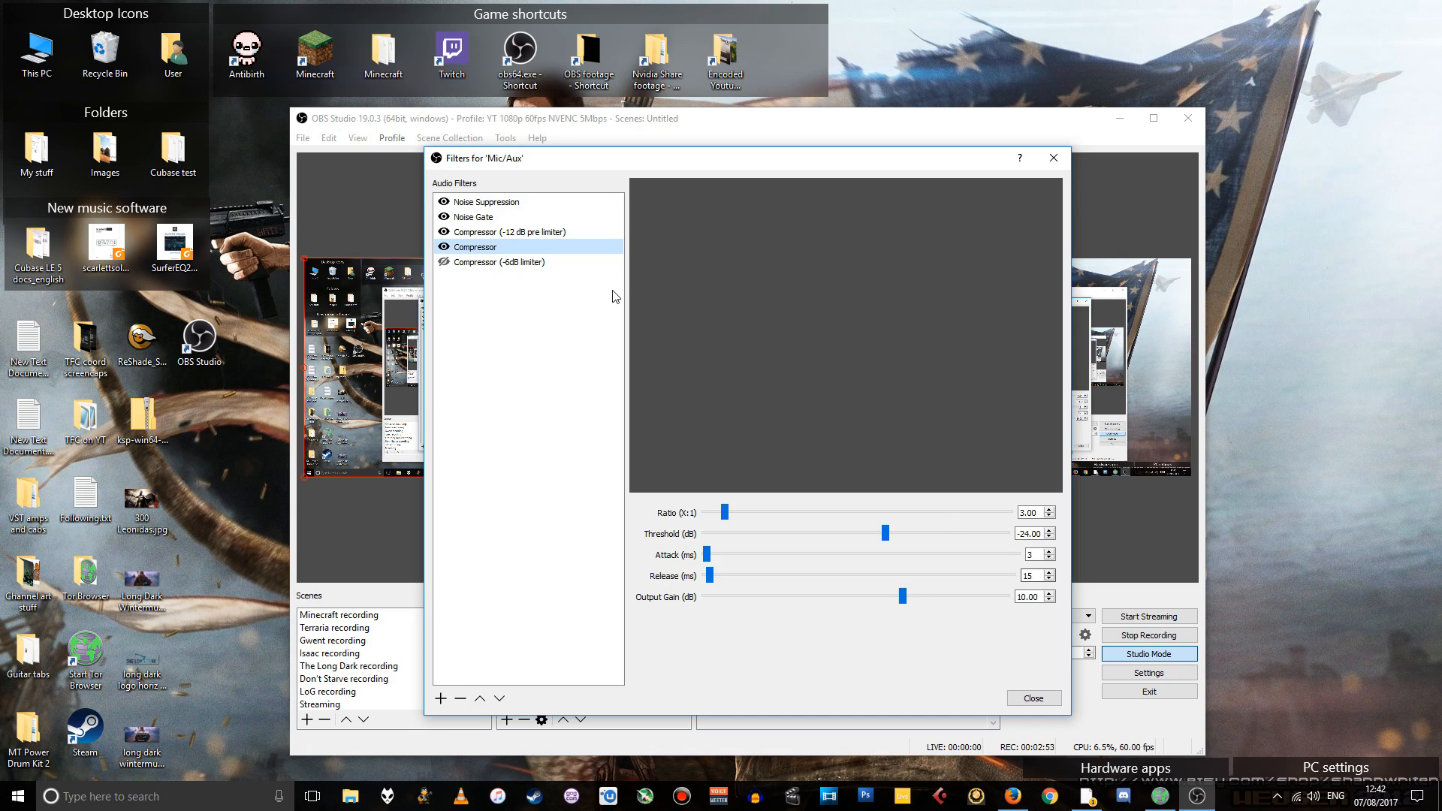
left_click(511, 231)
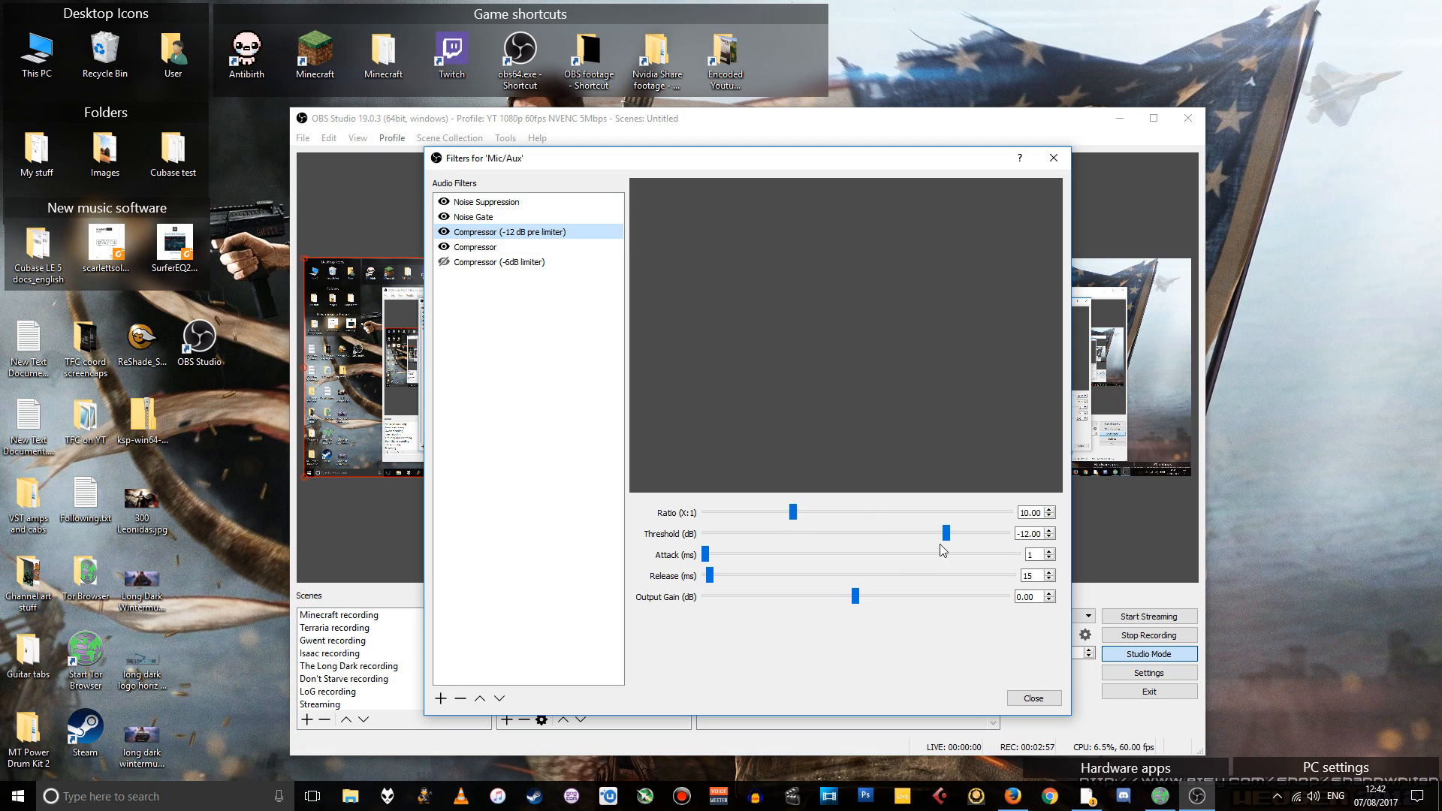
mouse_move(876, 533)
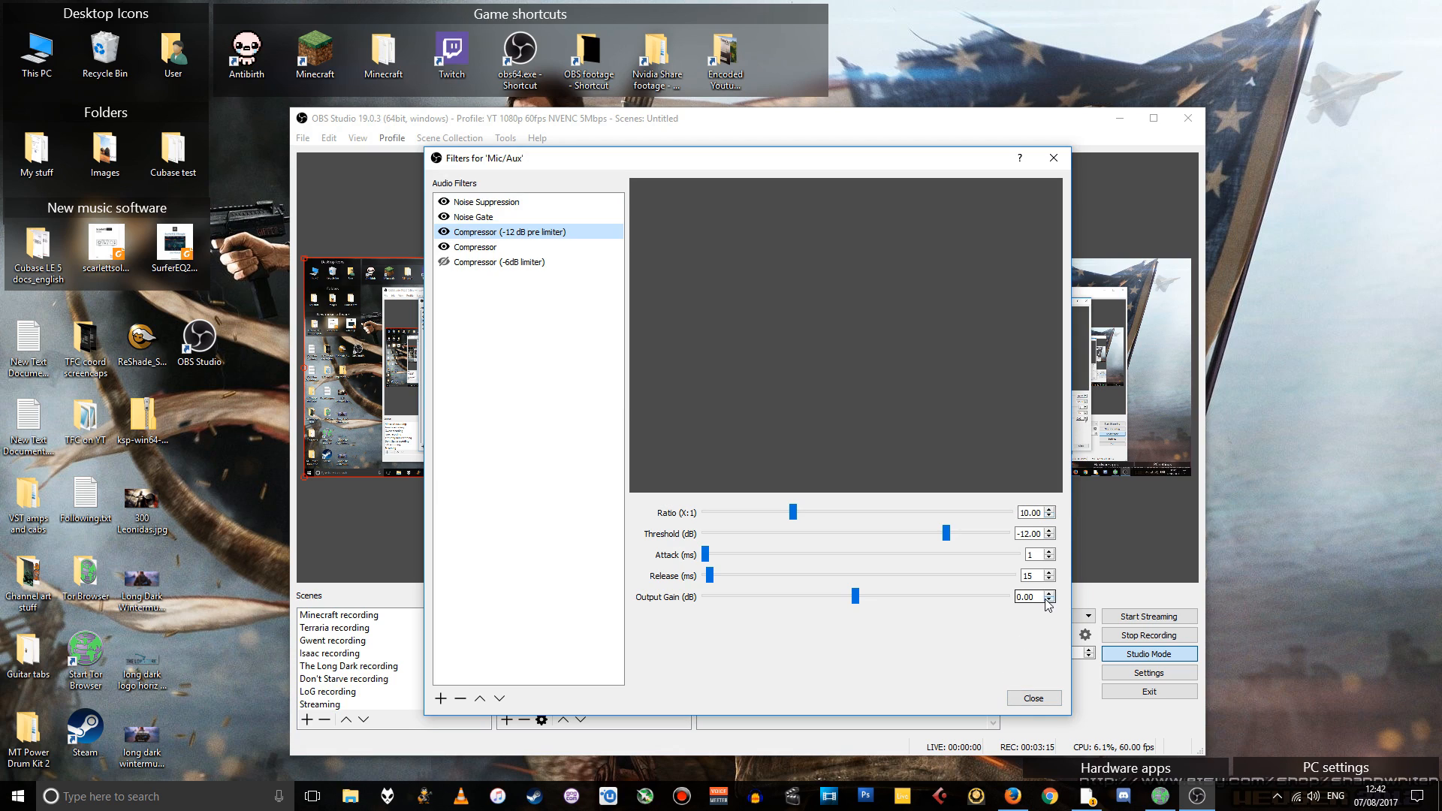
mouse_move(1020, 621)
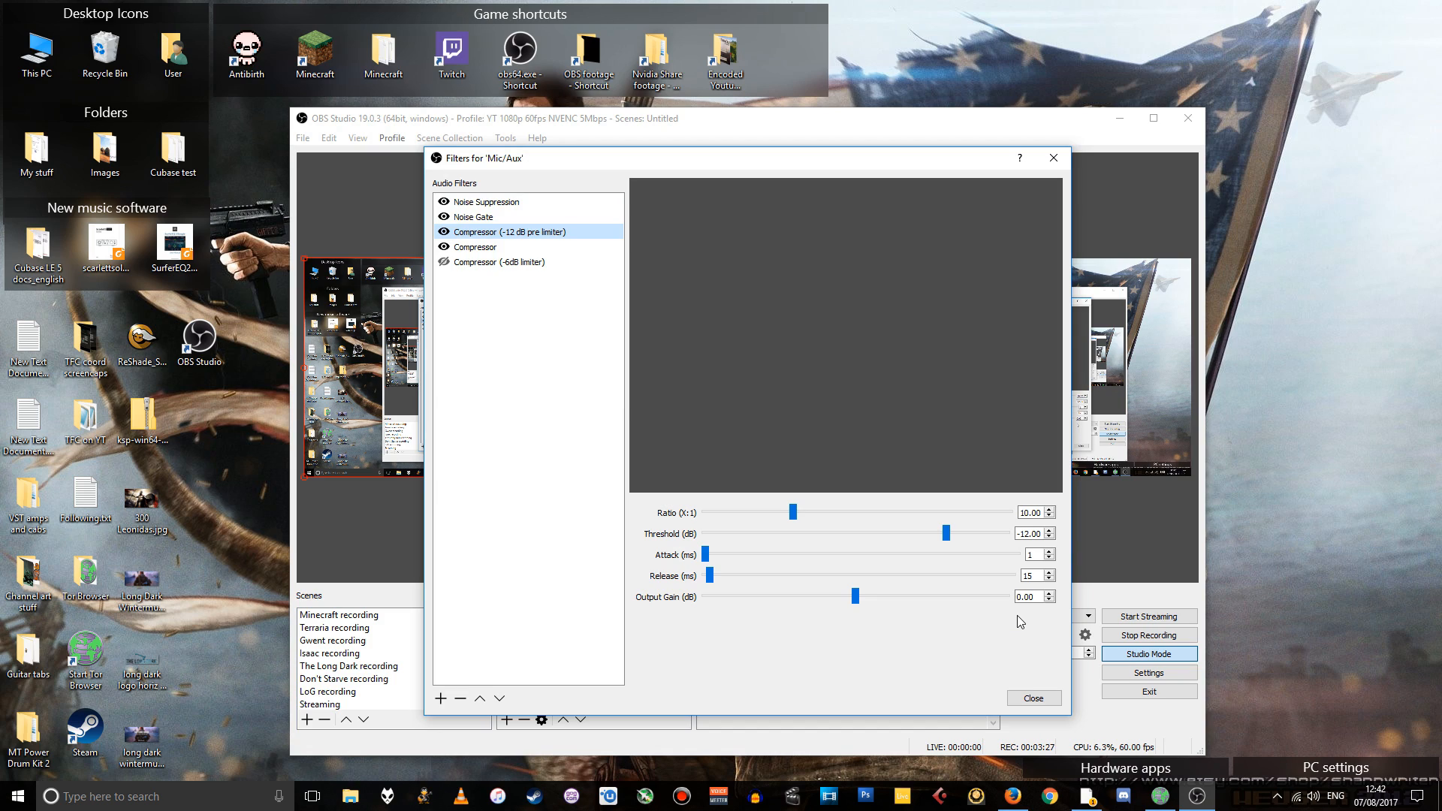
mouse_move(517, 310)
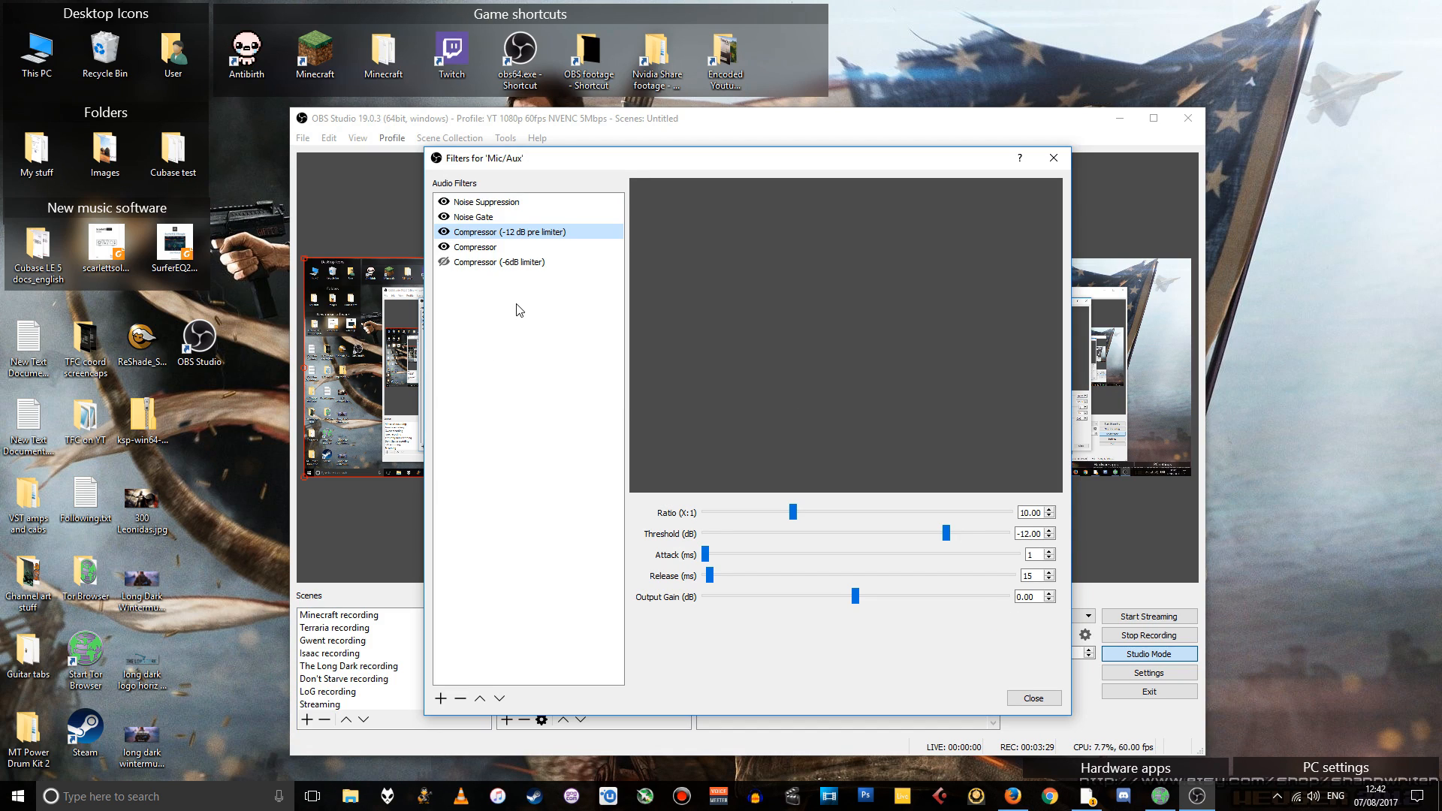
left_click(477, 247)
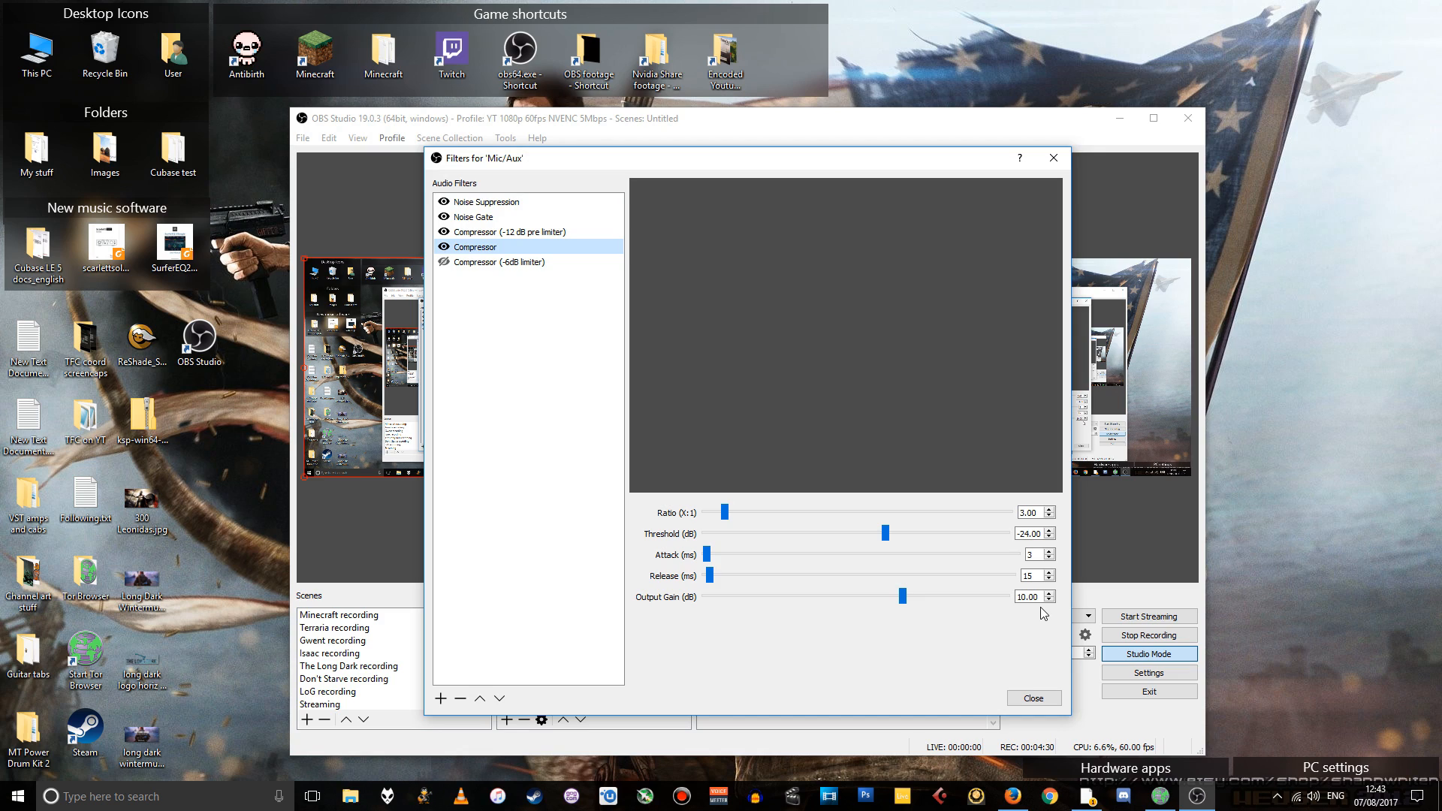
mouse_move(1068, 607)
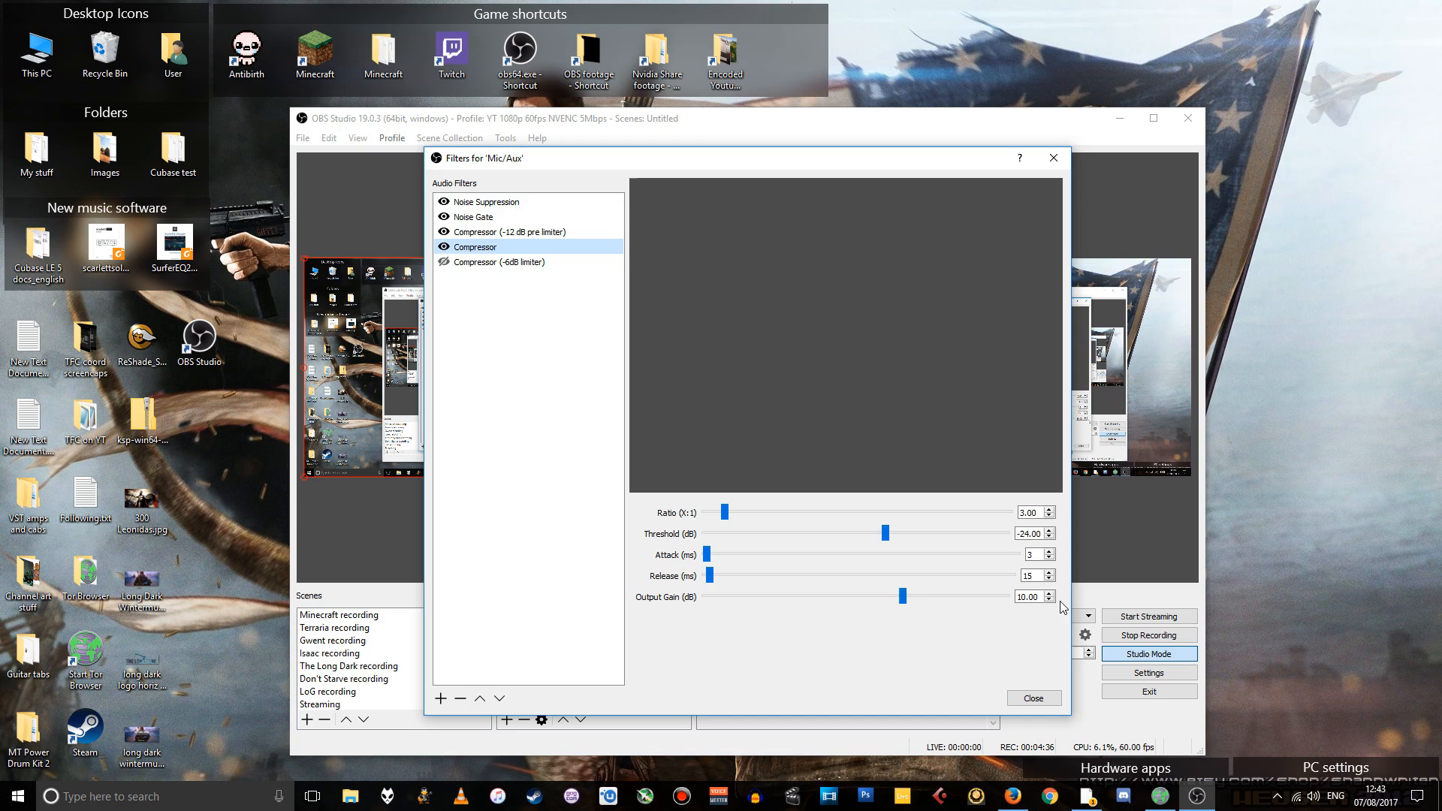
mouse_move(1036, 596)
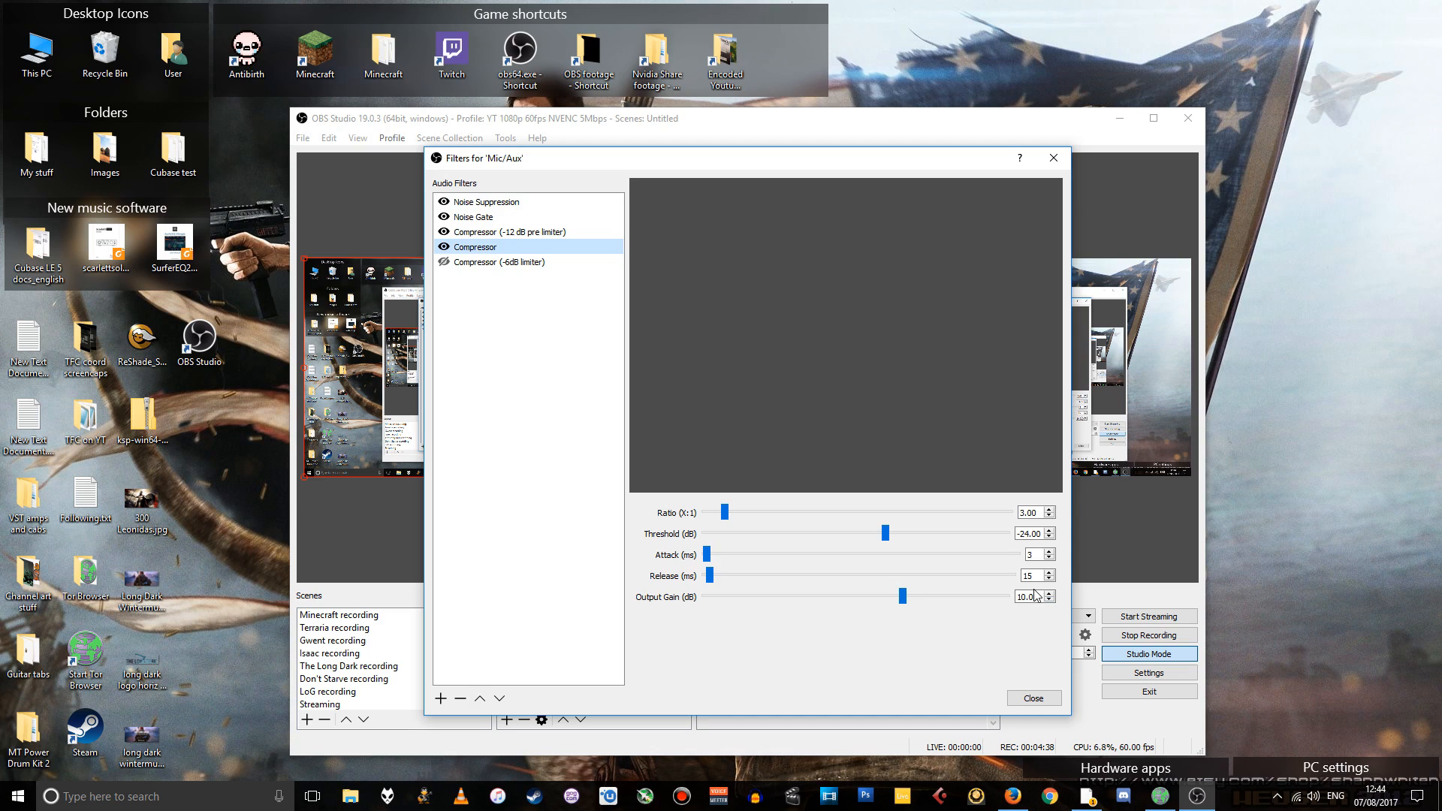
mouse_move(564, 254)
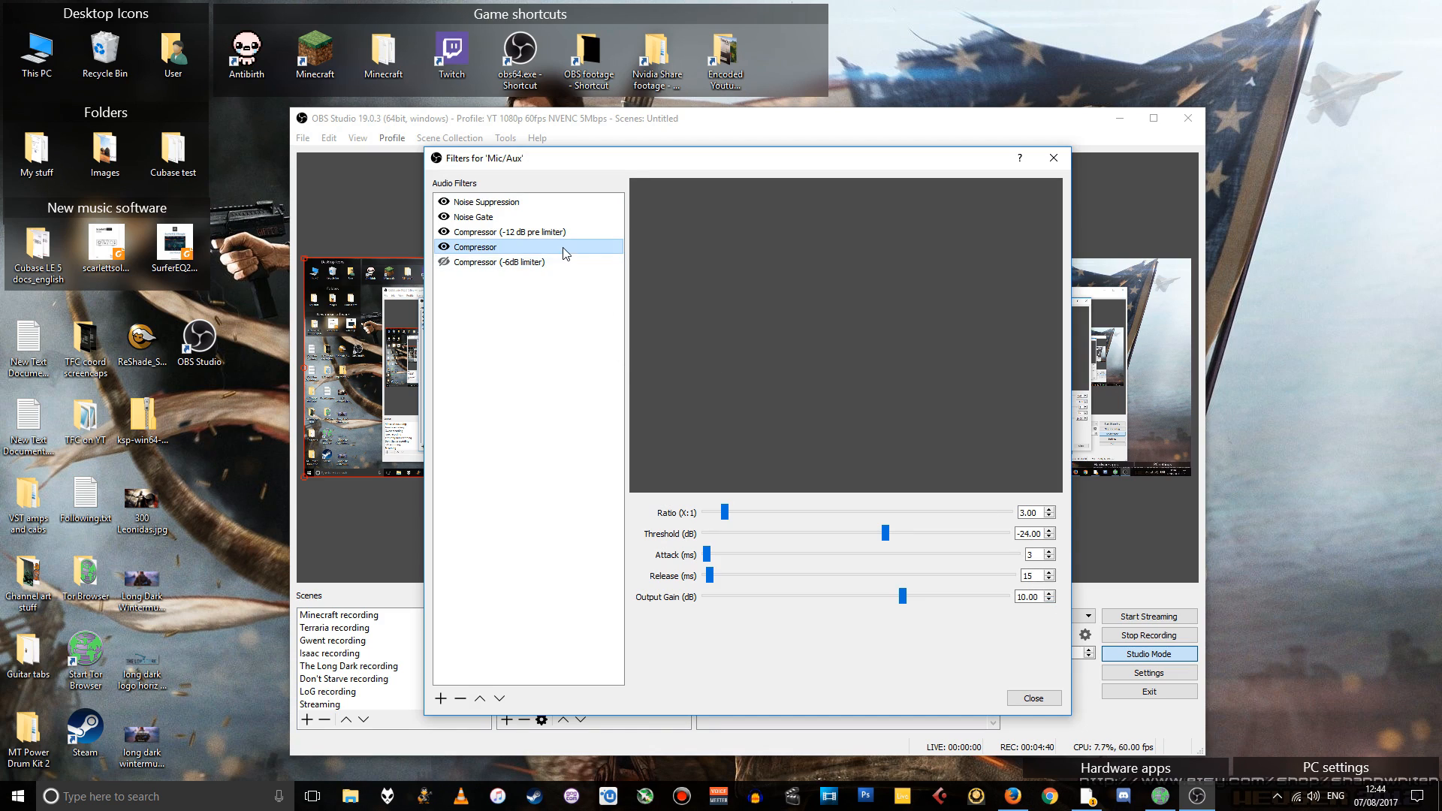
left_click(513, 230)
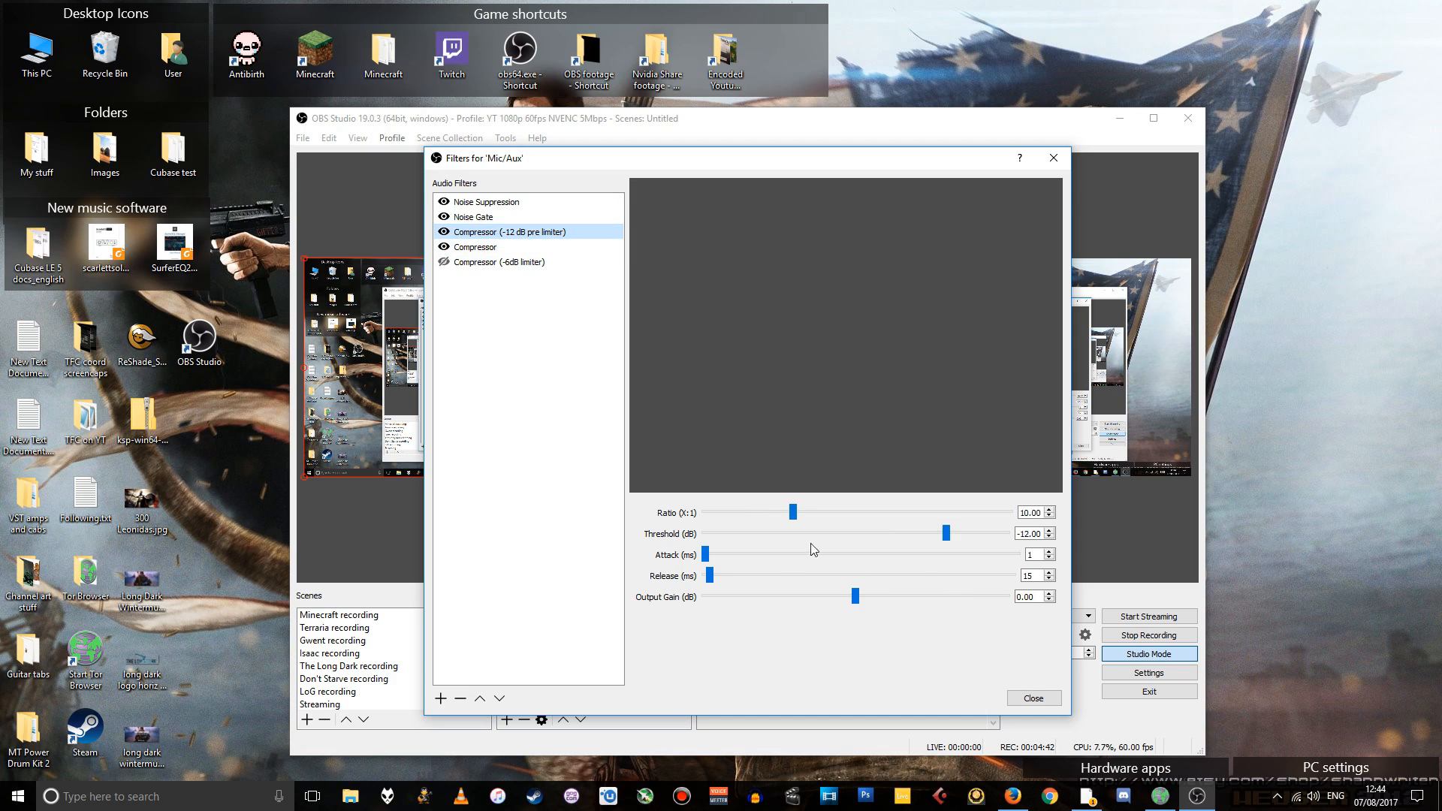
mouse_move(770, 582)
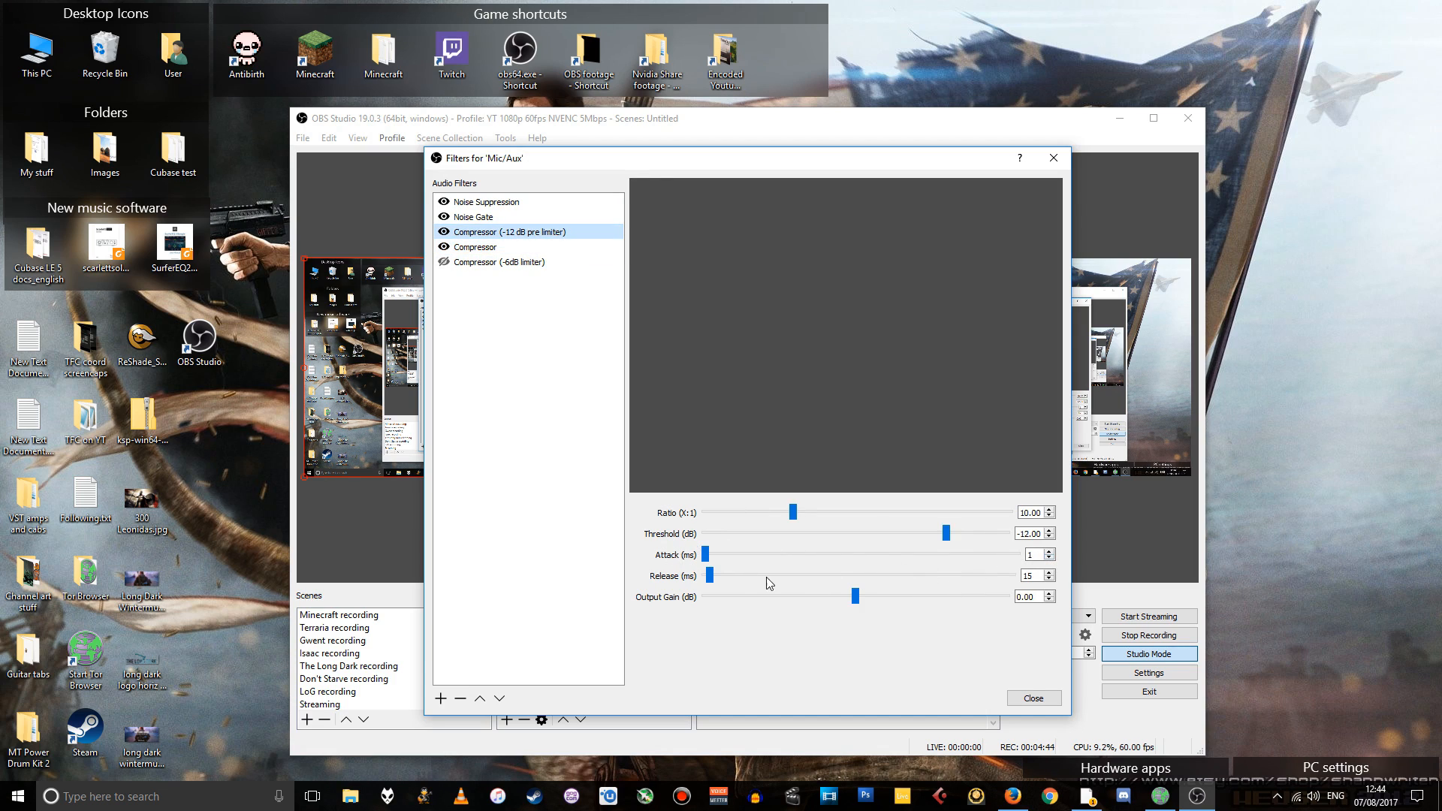
mouse_move(1008, 564)
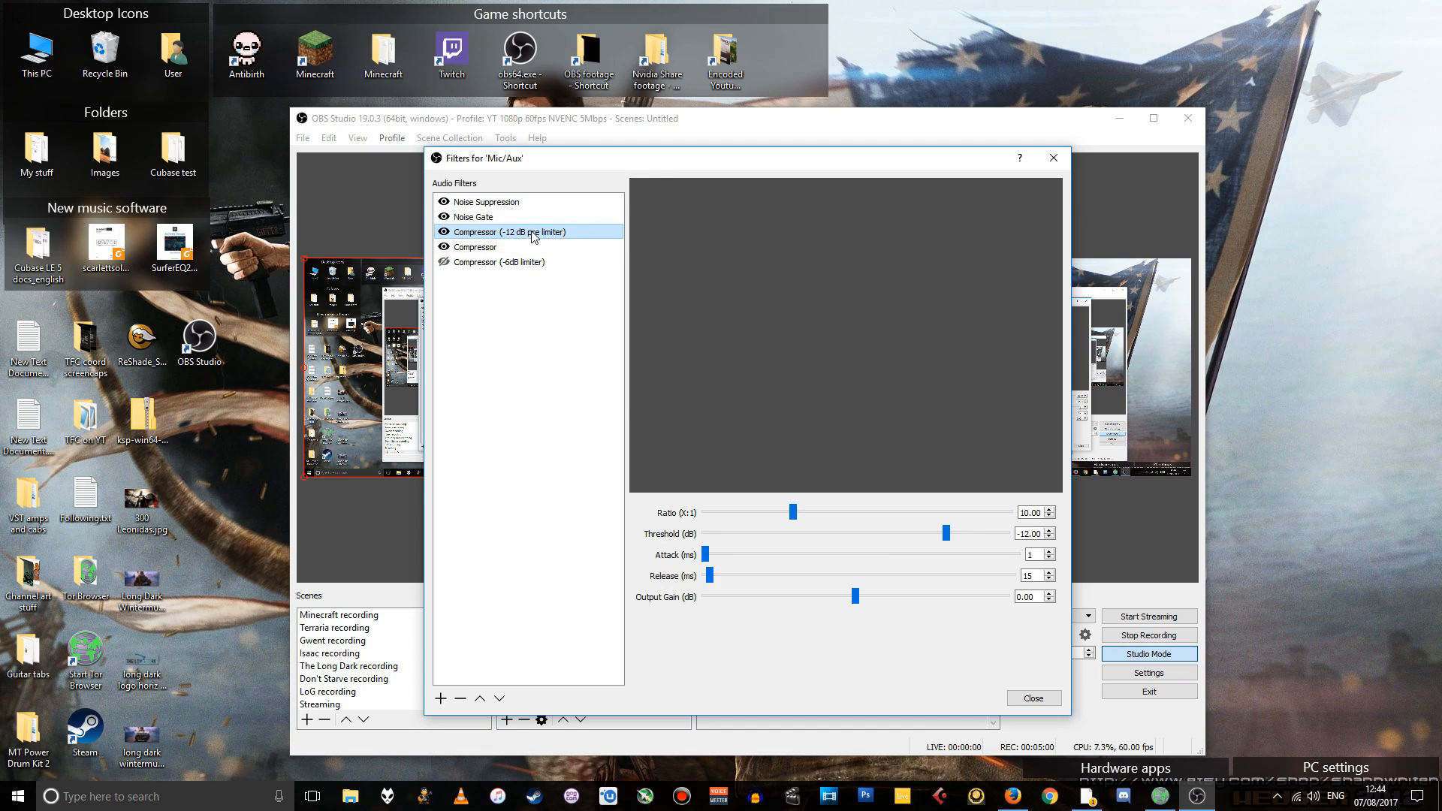
mouse_move(718, 560)
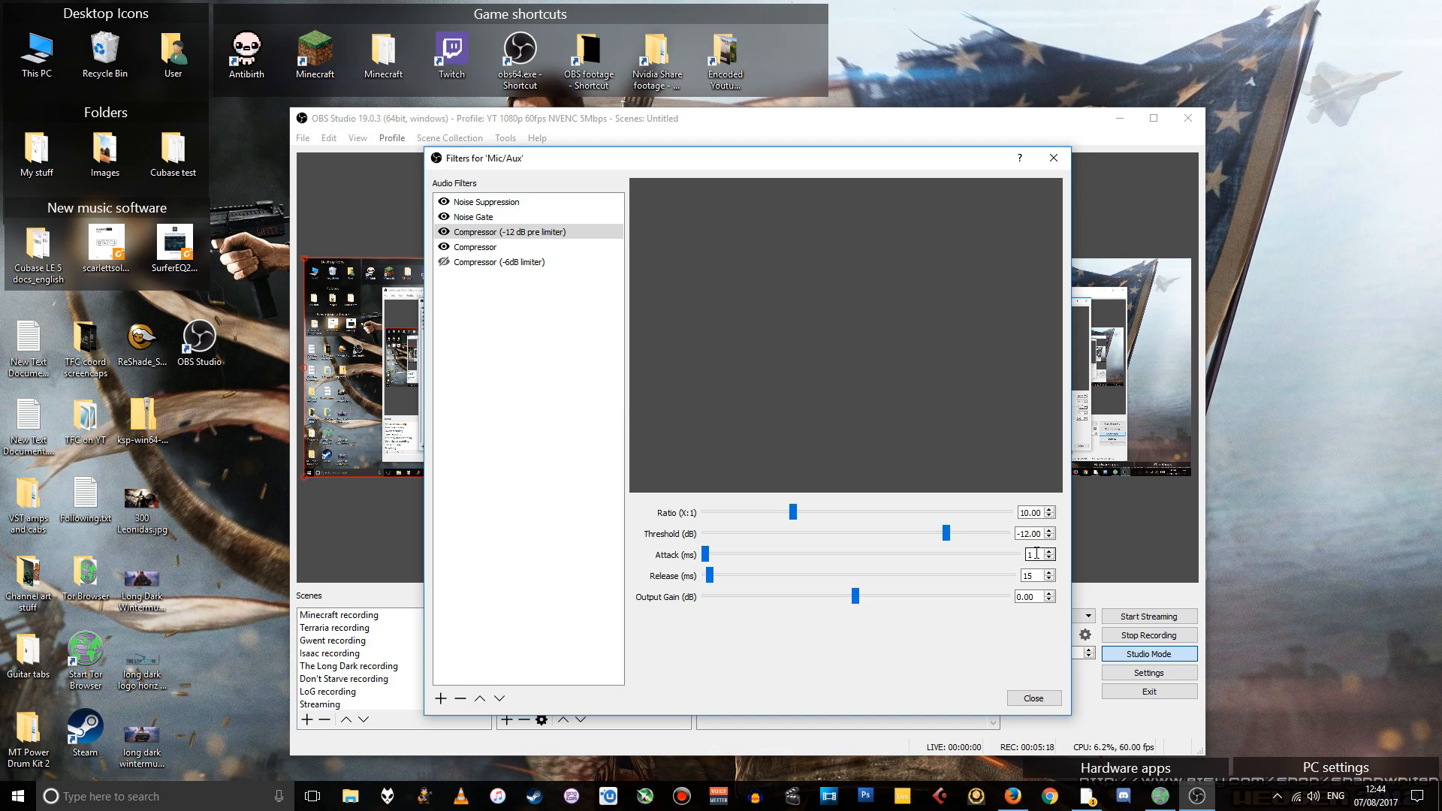
left_click(479, 247)
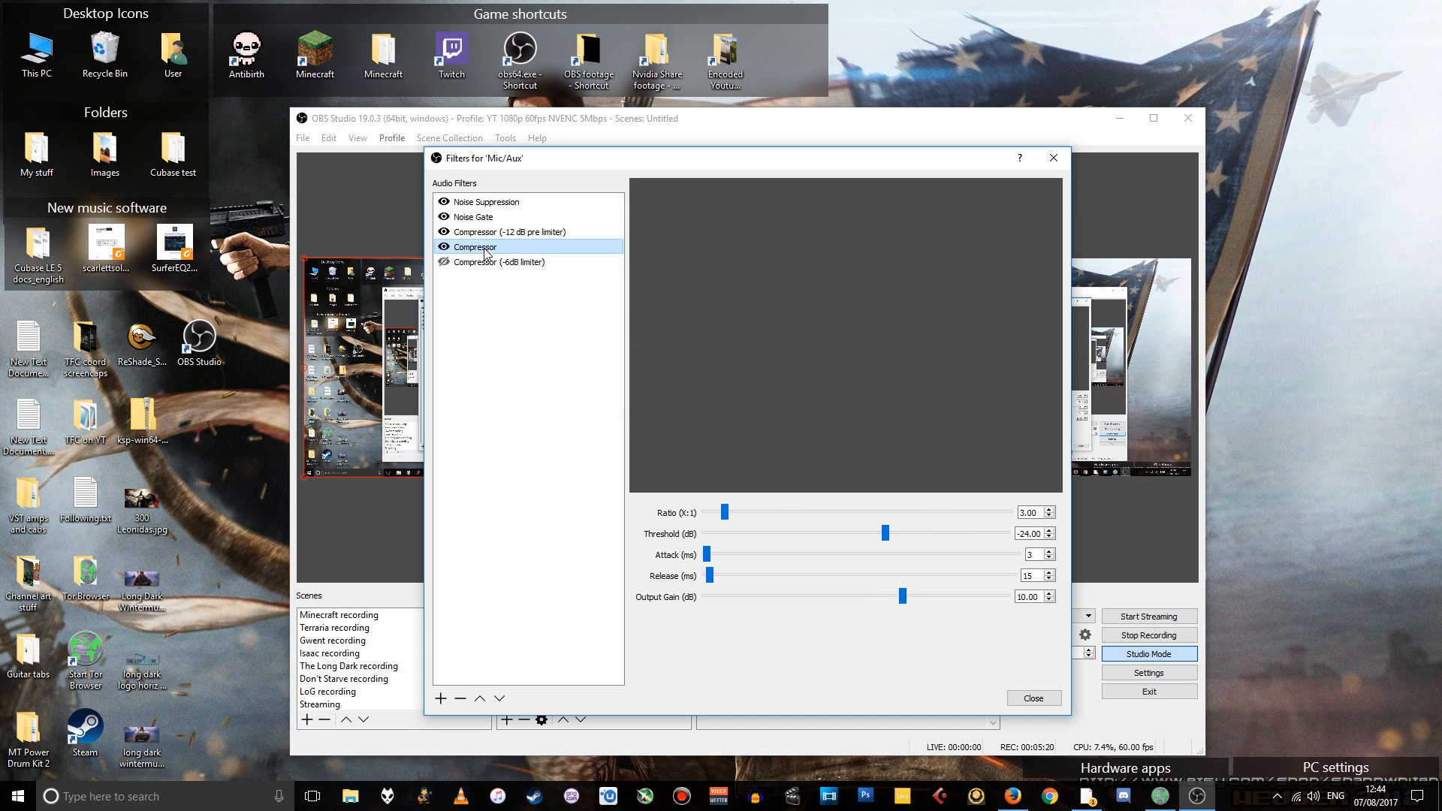